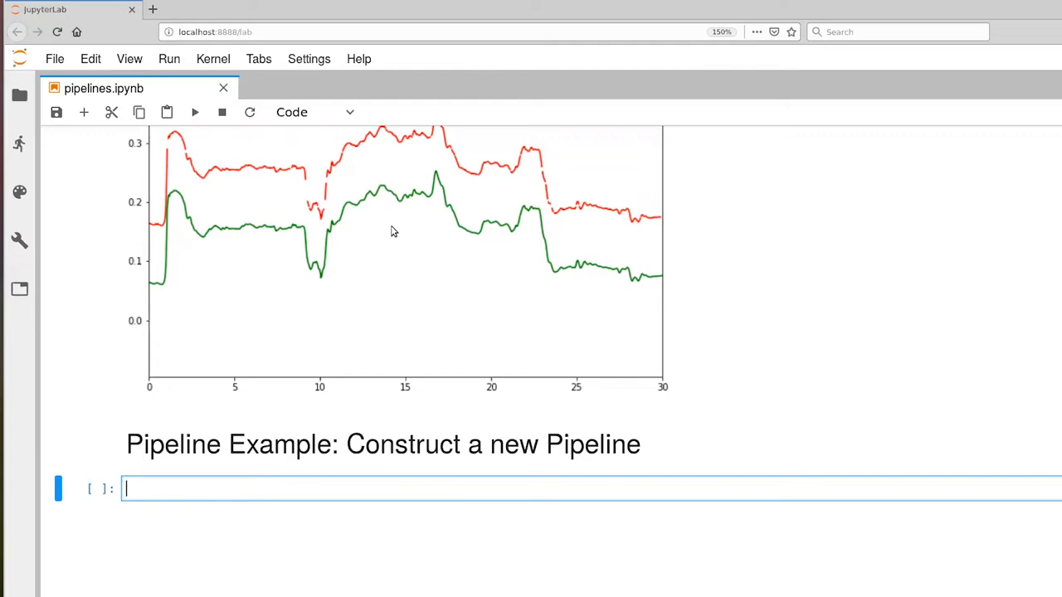
- Define attribs_derivative as ['left_wrist_x', 'left_wrist_y', 'left_wrist_z']
text(att)
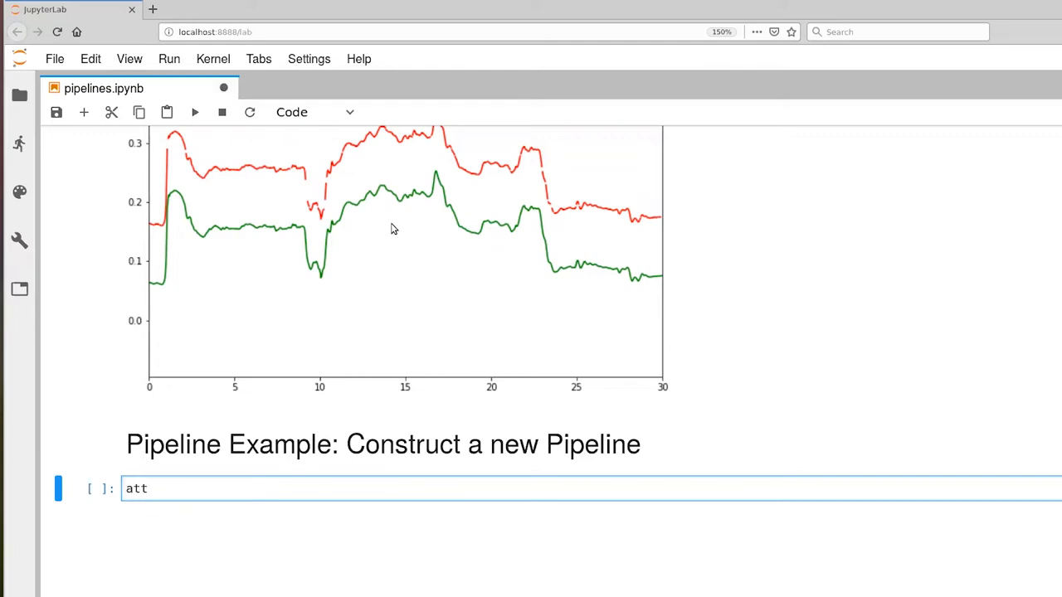
text(ibs_derivative)
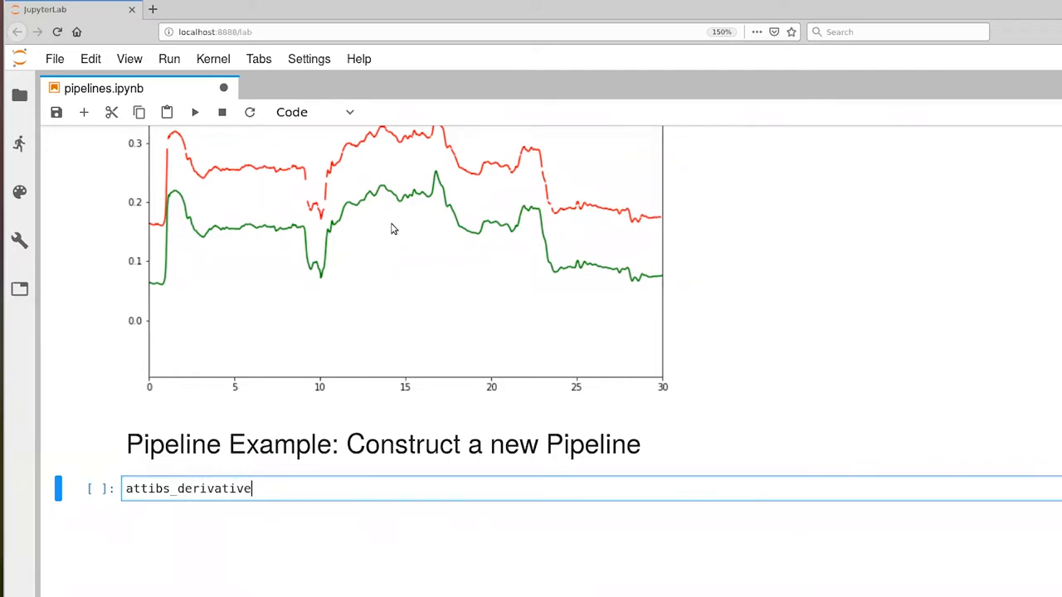
text(= [])
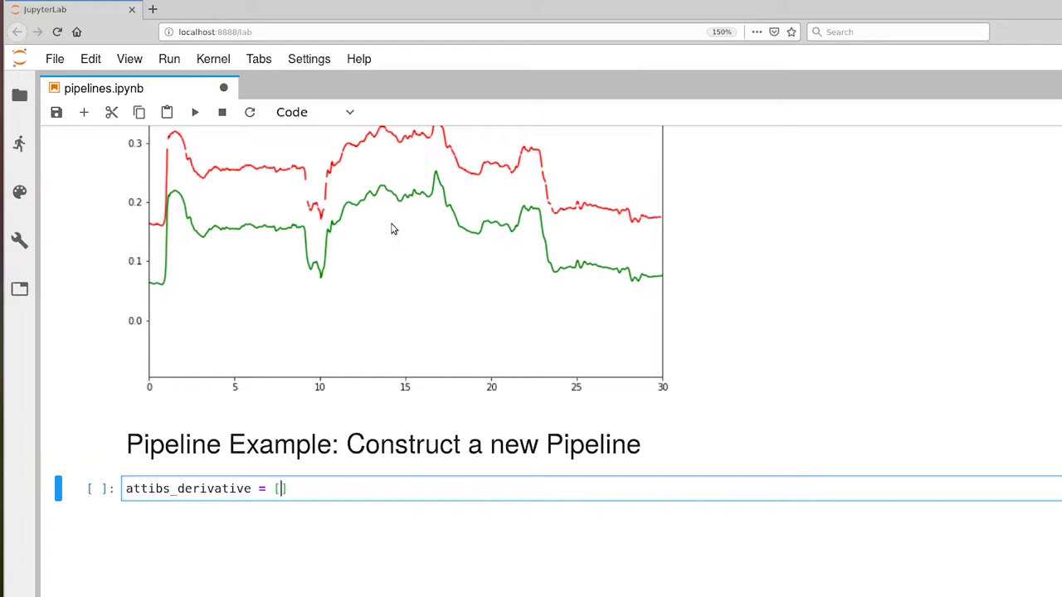
text('left_')
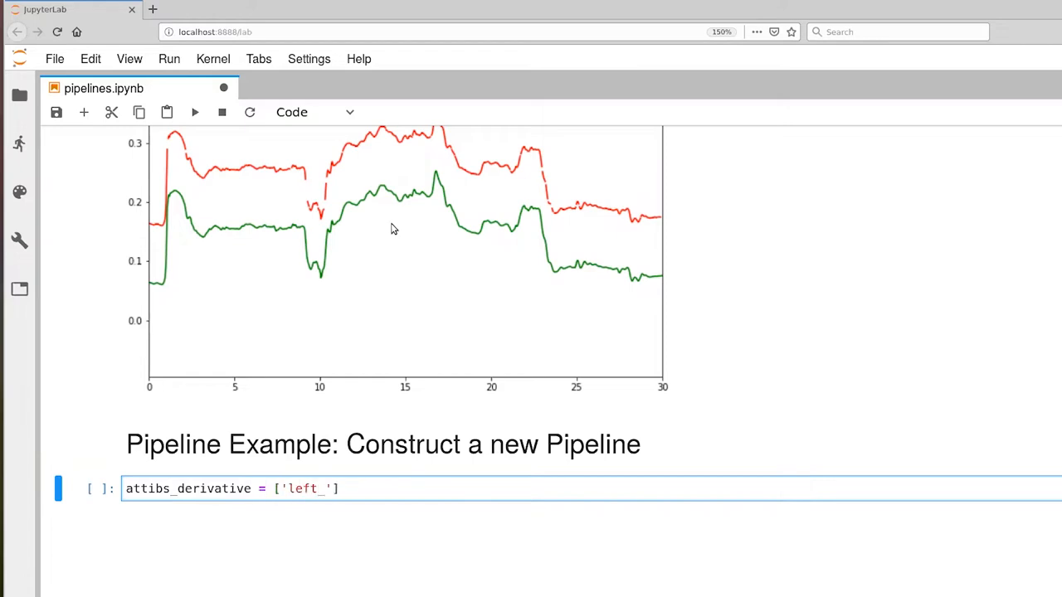
text(wrist_x)
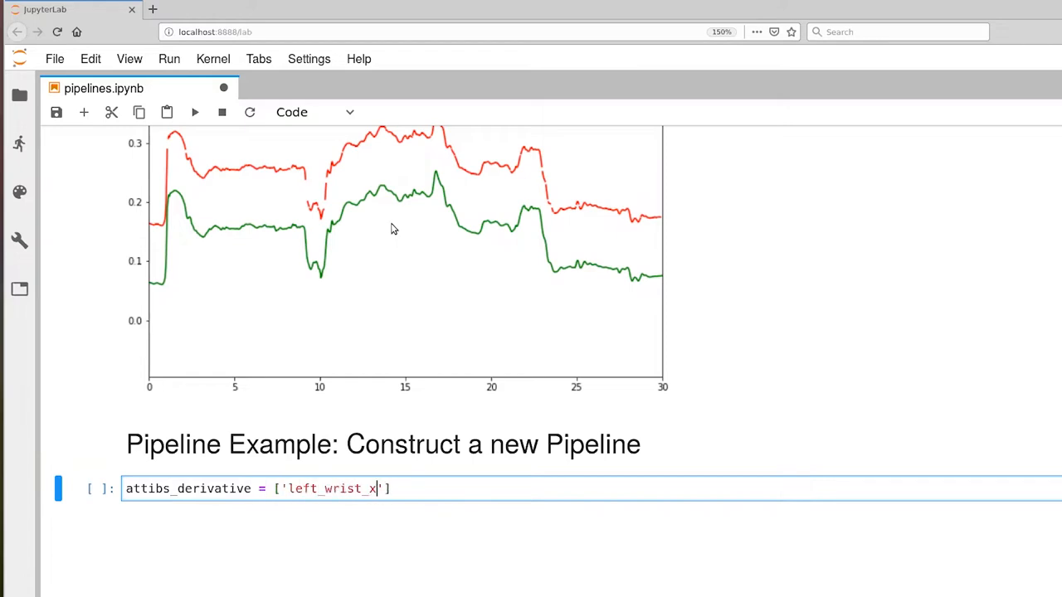
text(, 'left)
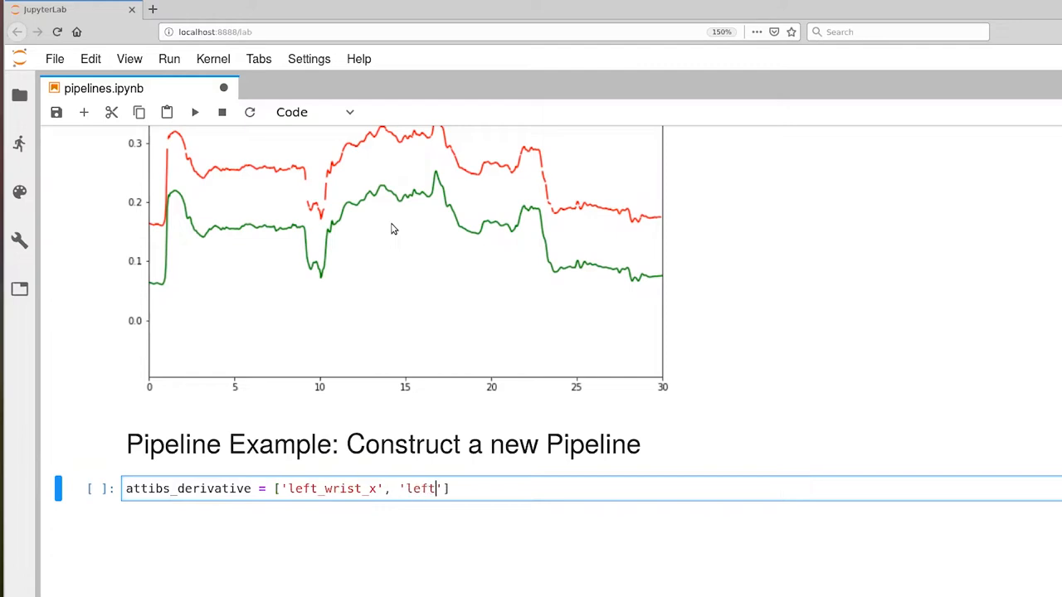
text(_wrist_y)
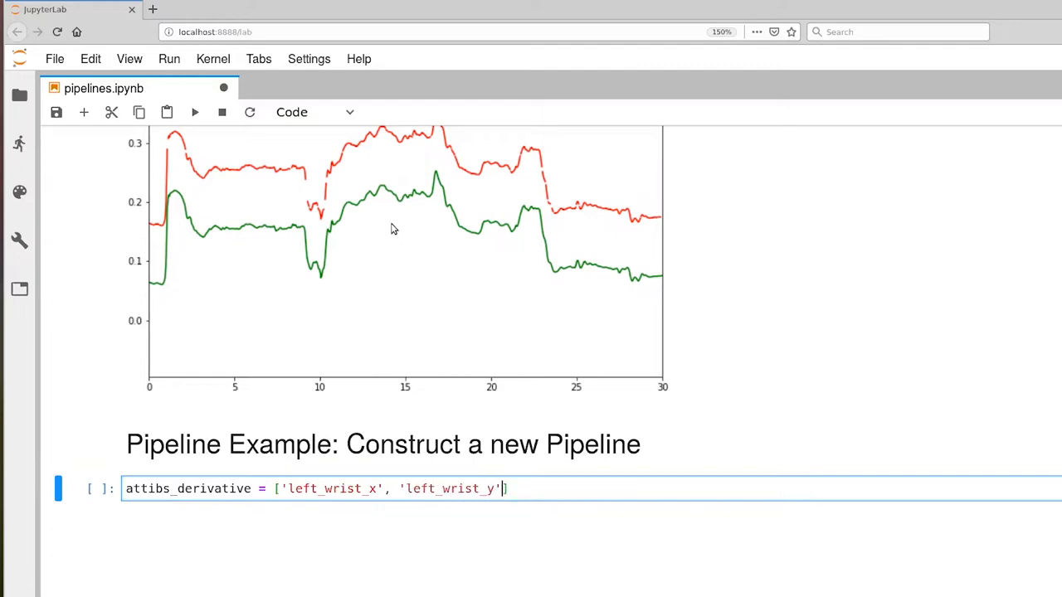
text(, 'left_wrist_z')
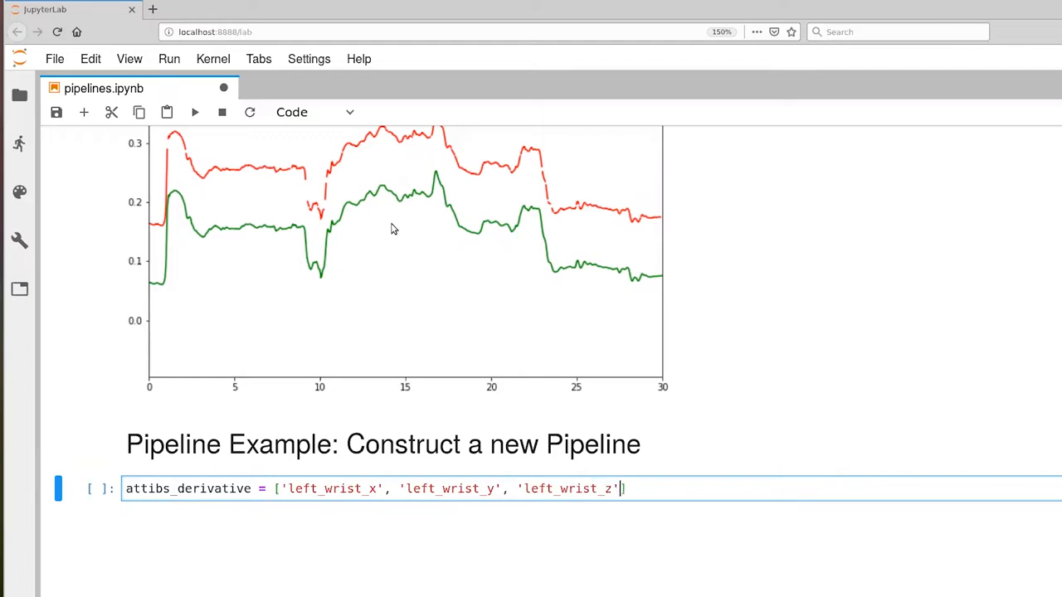
text(])
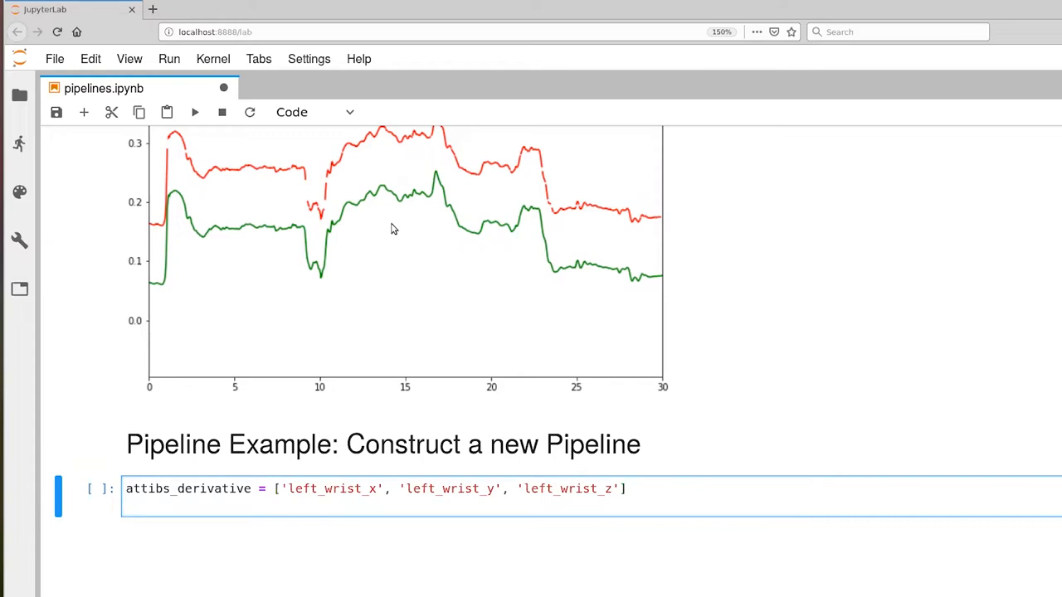
- Define attribs_select as ['time', 'left_wrist_x', 'd_left_wrist_x']
text(attribs_)
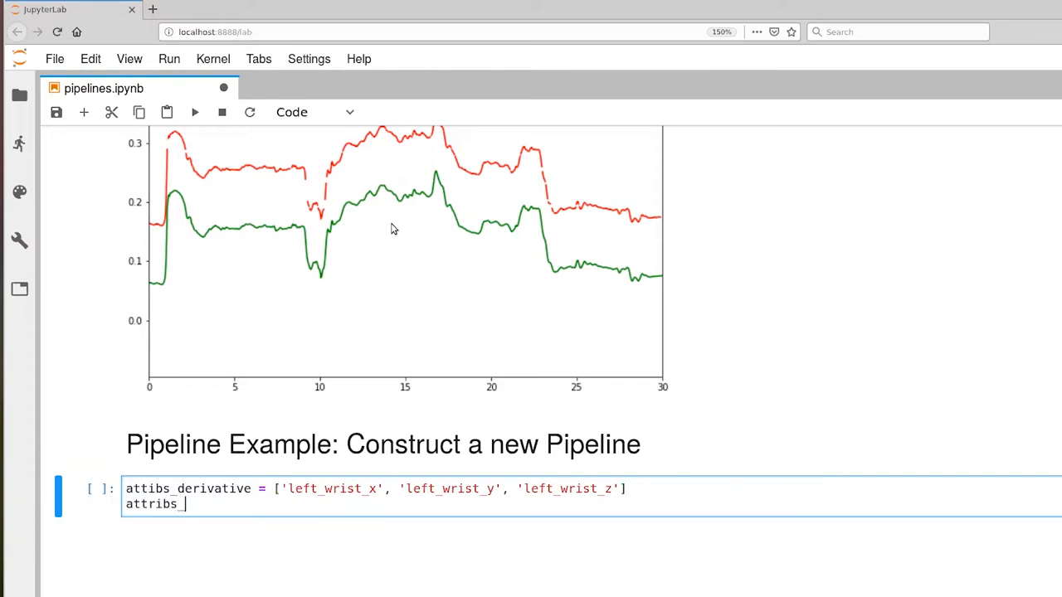
text(s)
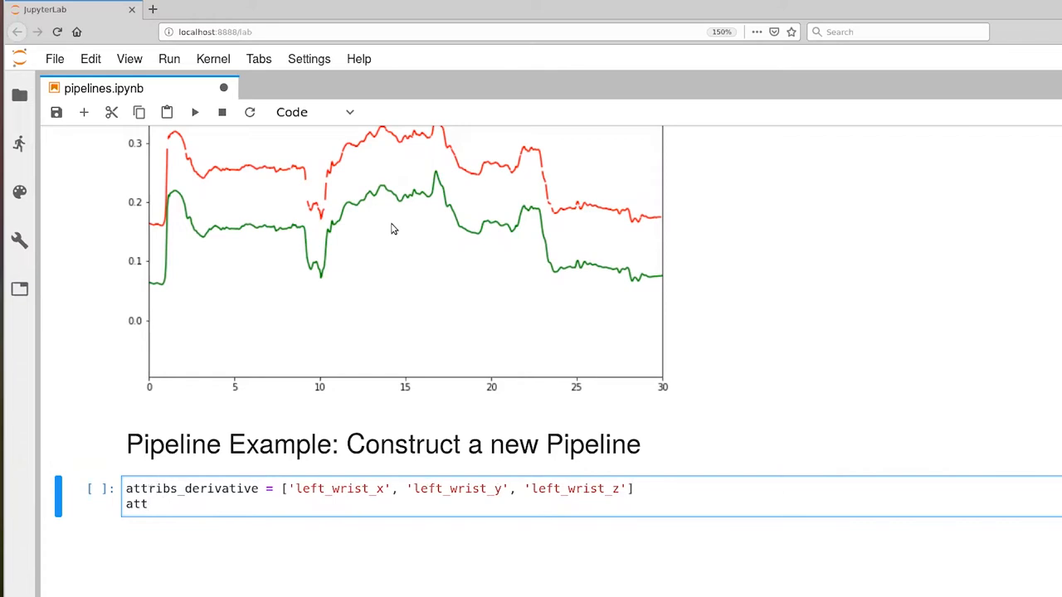
text(ribs)
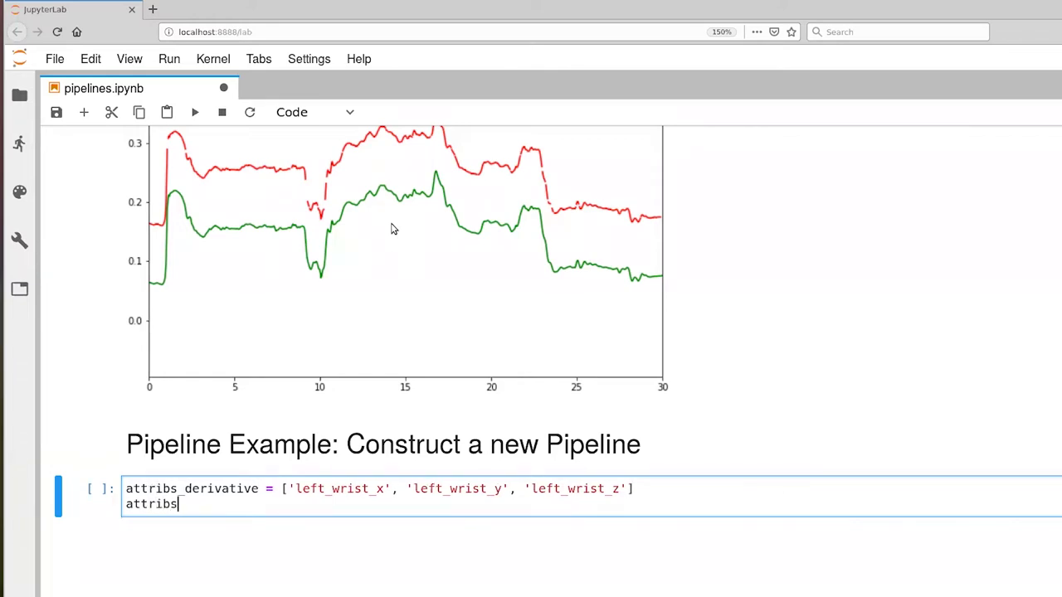
text(_sele)
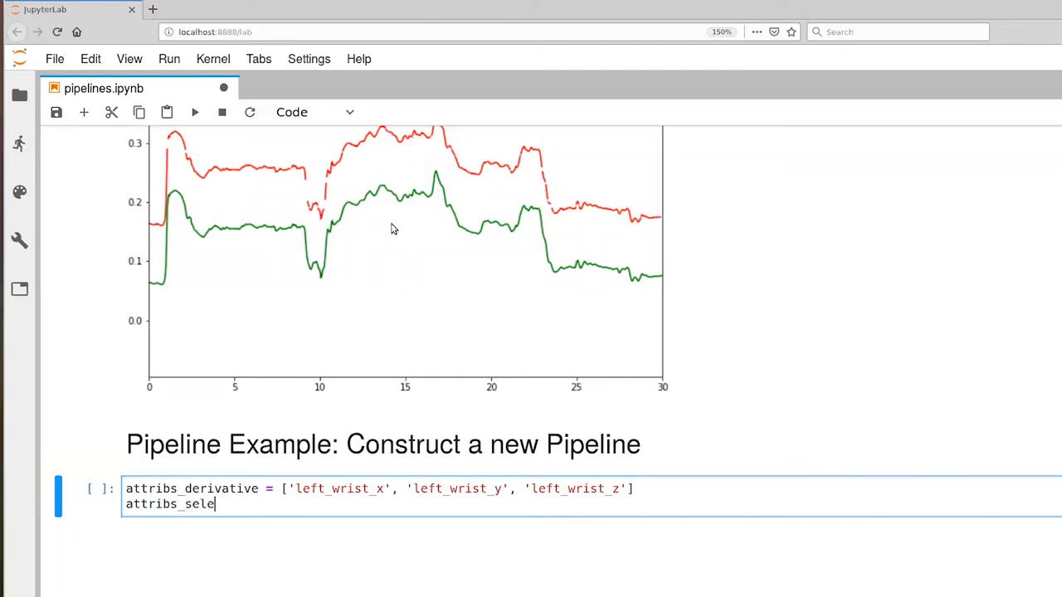
text(ct =)
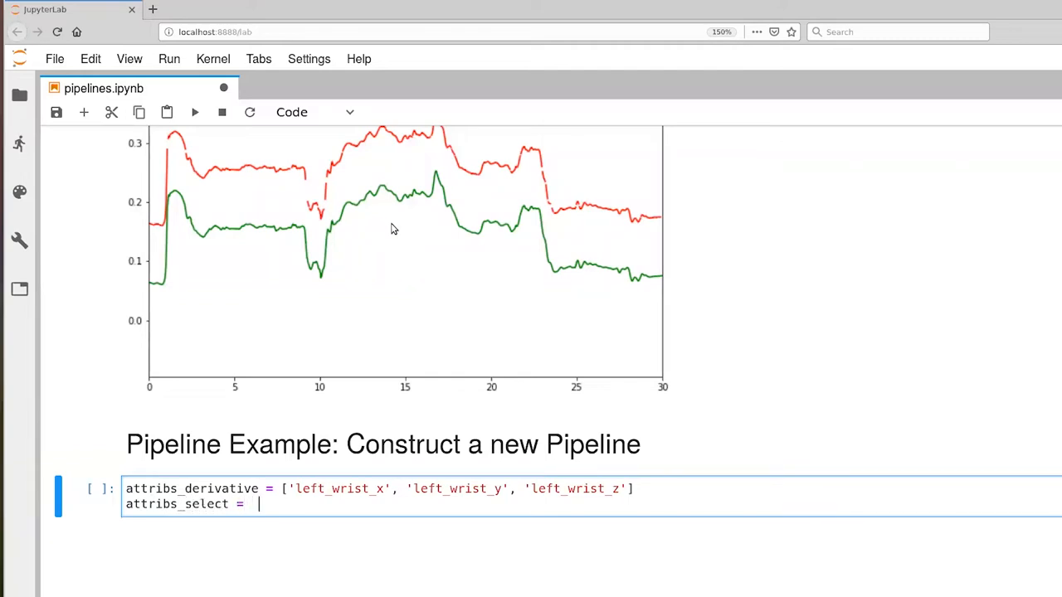
text([])
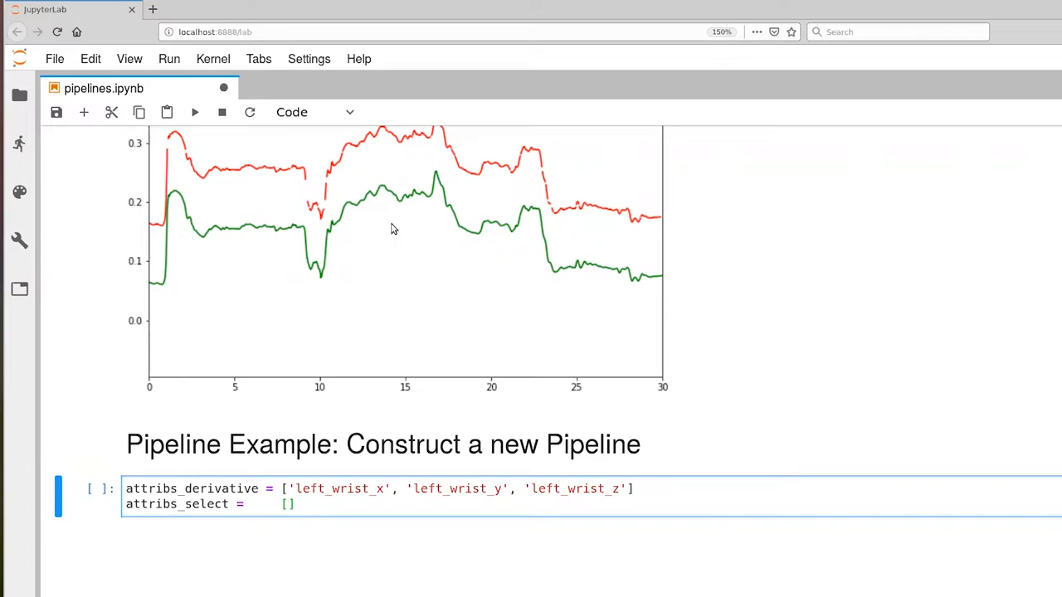
text('time', 'lef)
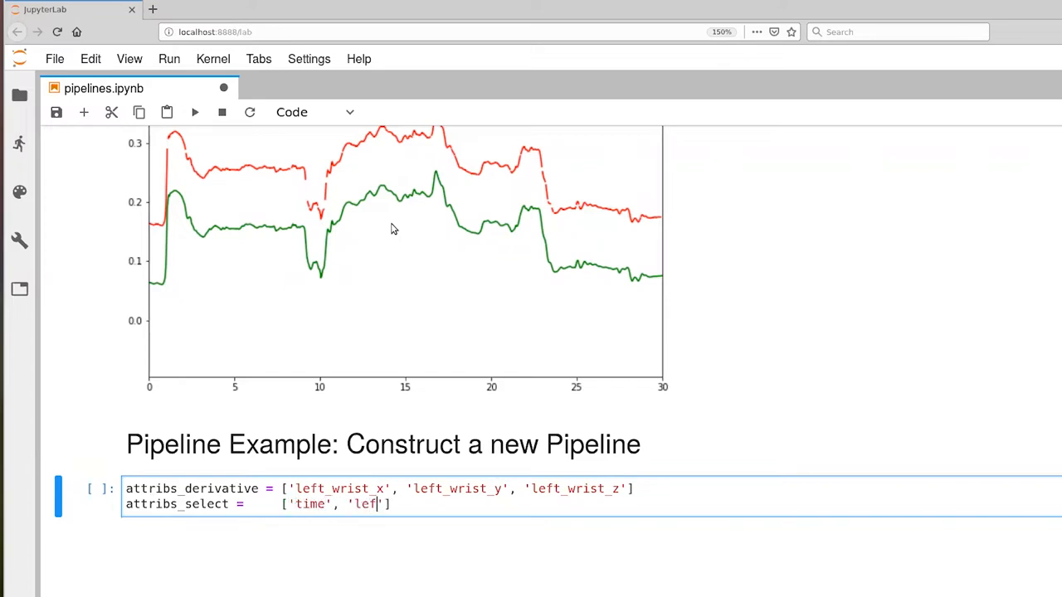
text(t_wrist_x',)
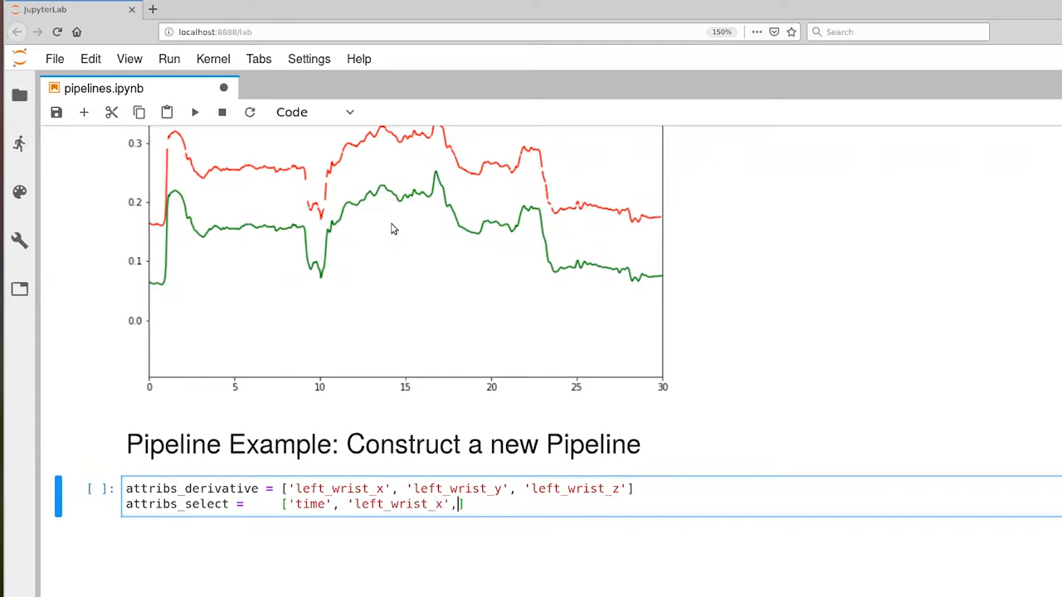
text('left')
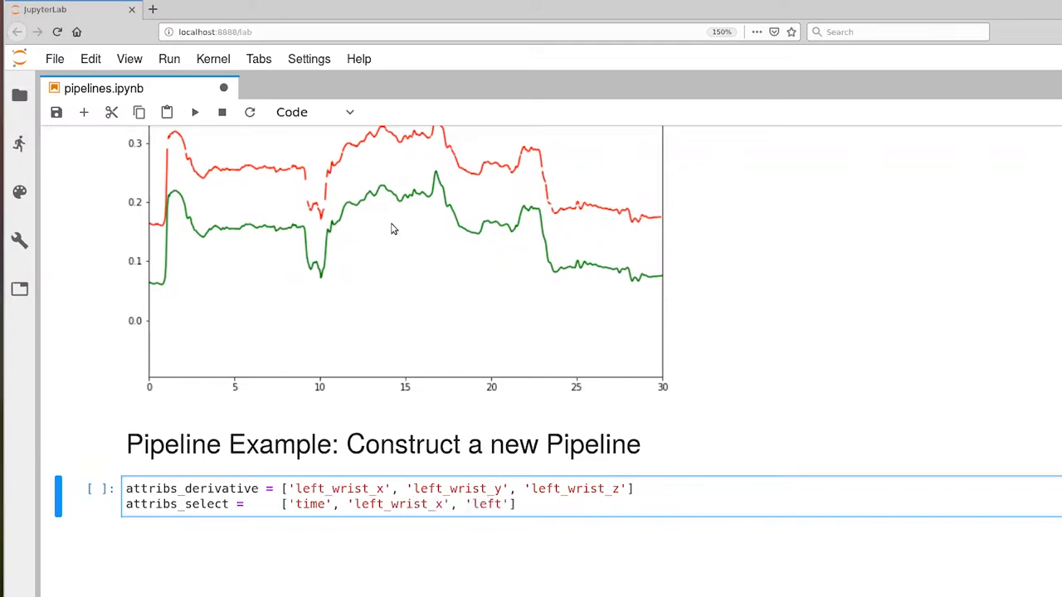
text(d_lef)
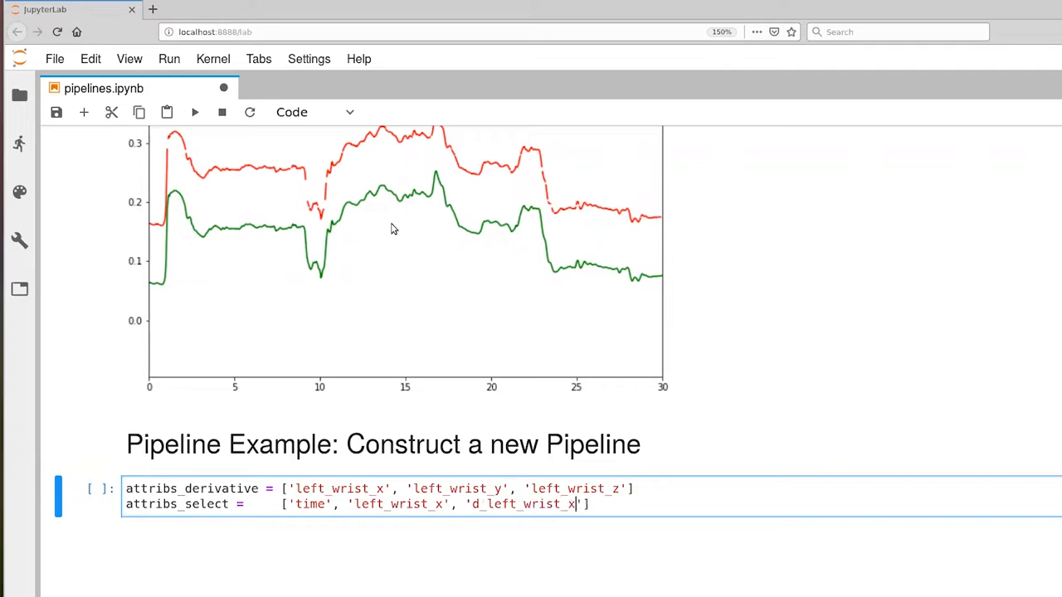
mouse_move(214, 531)
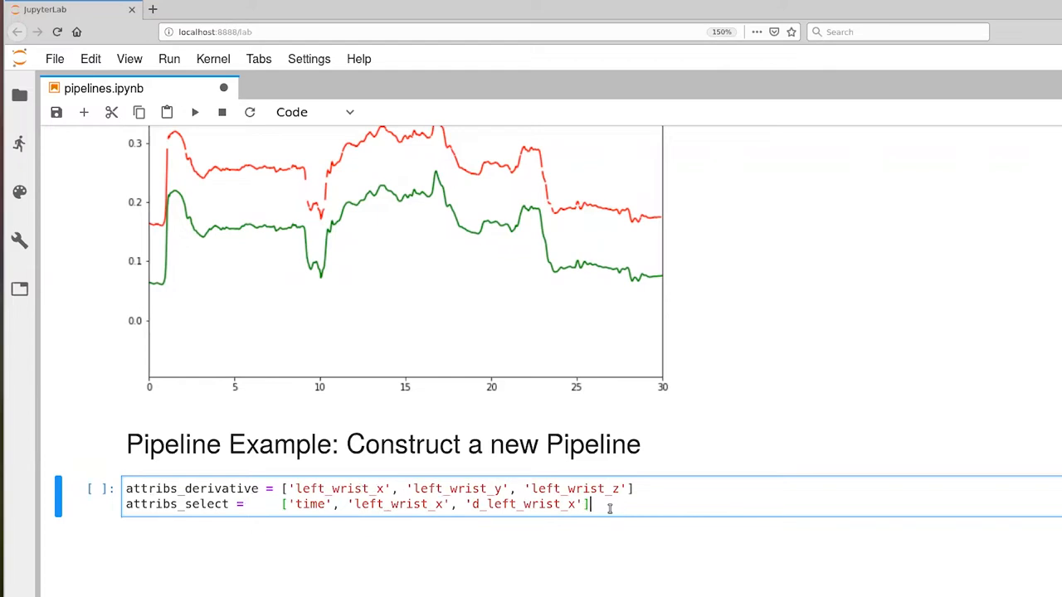
- Start pipe2 = Pipeline([...]) with a linear imputer as its first step
text(pip)
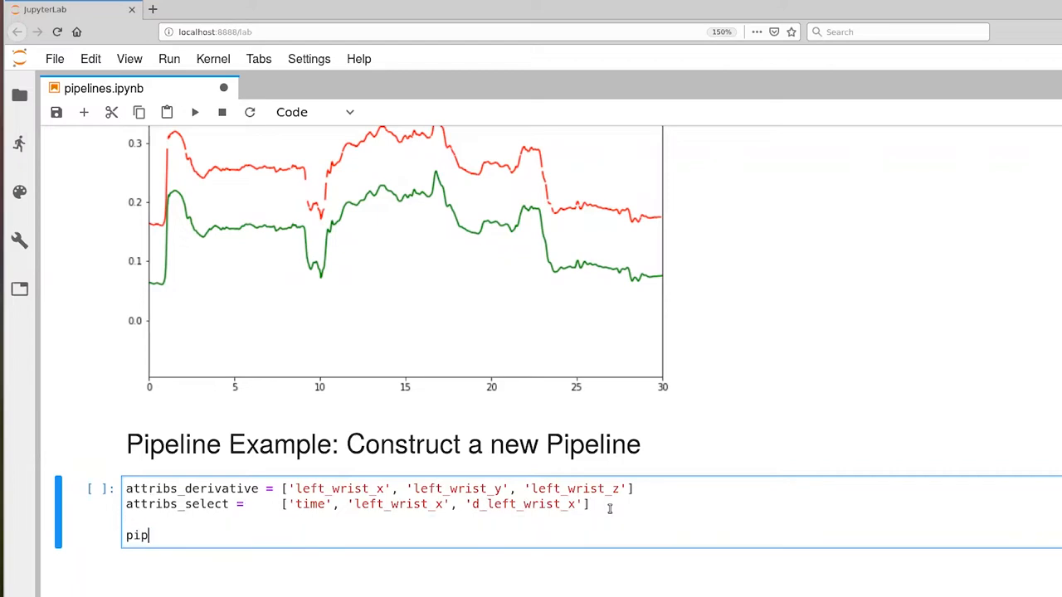
text(e)
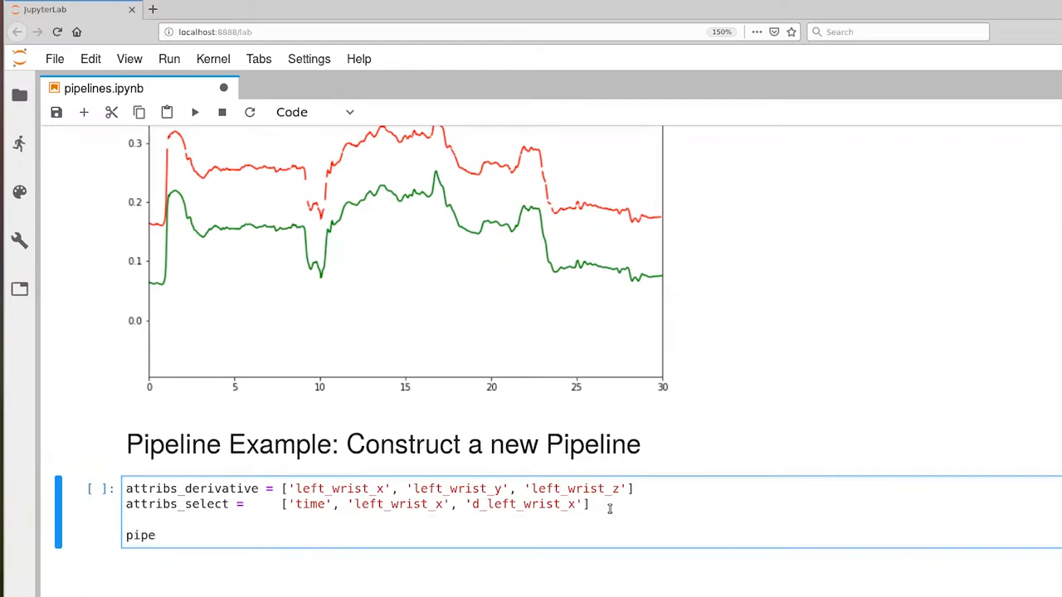
text(2 = Pi)
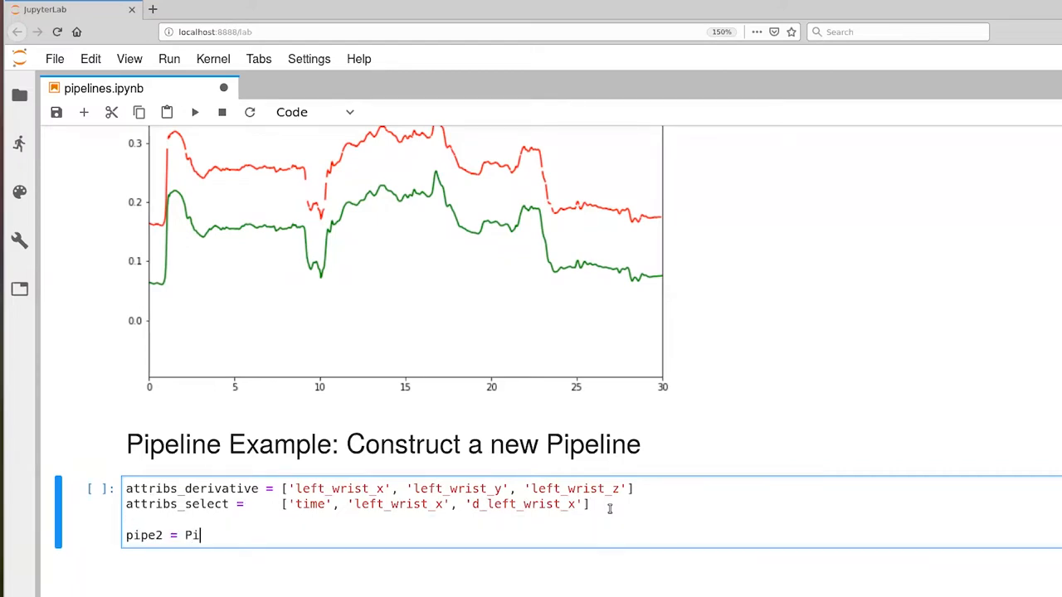
text(peline)
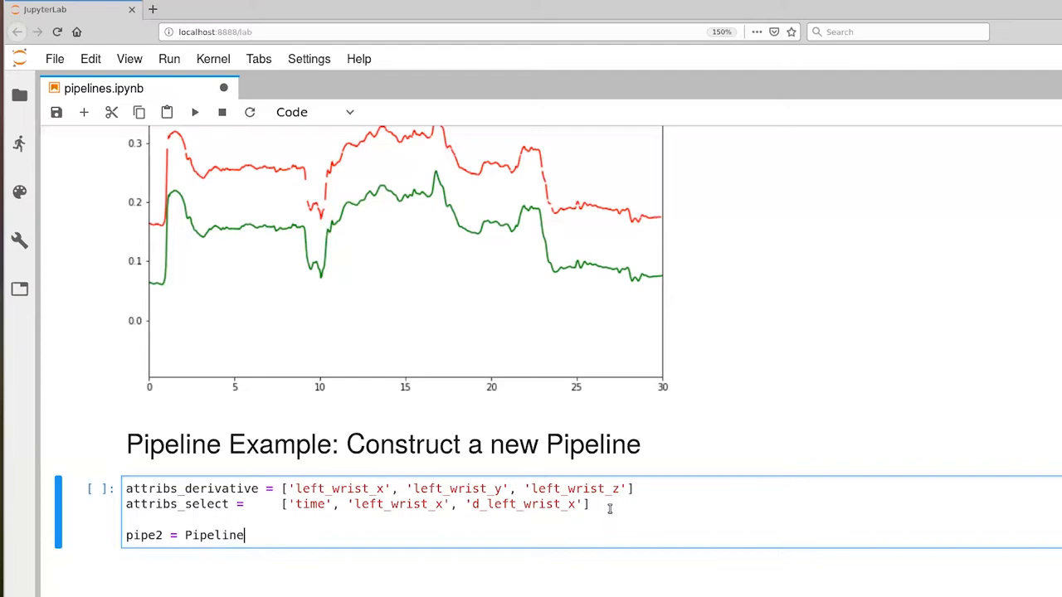
text(([)
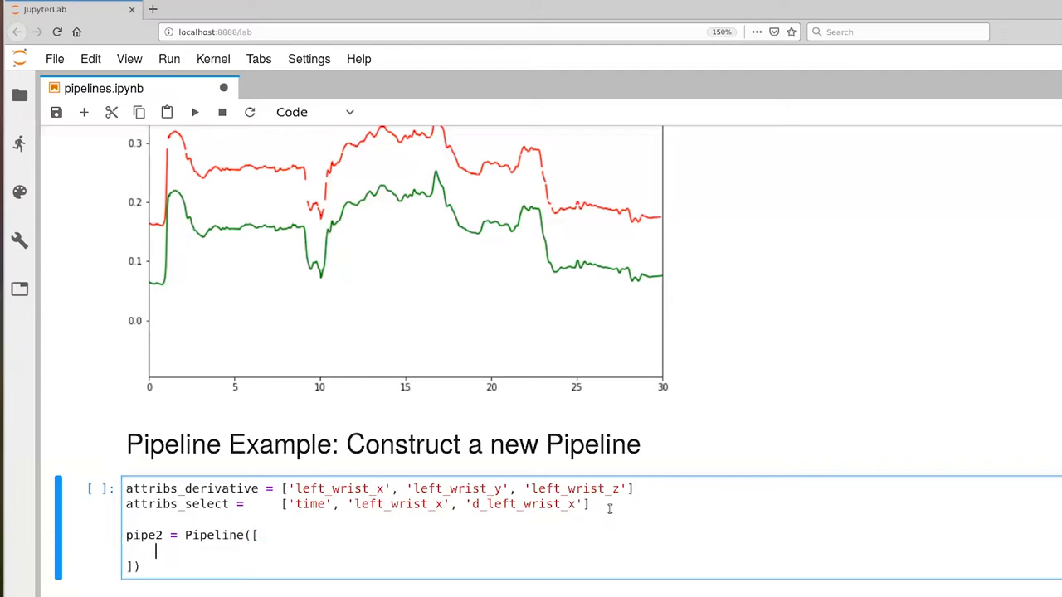
text(()
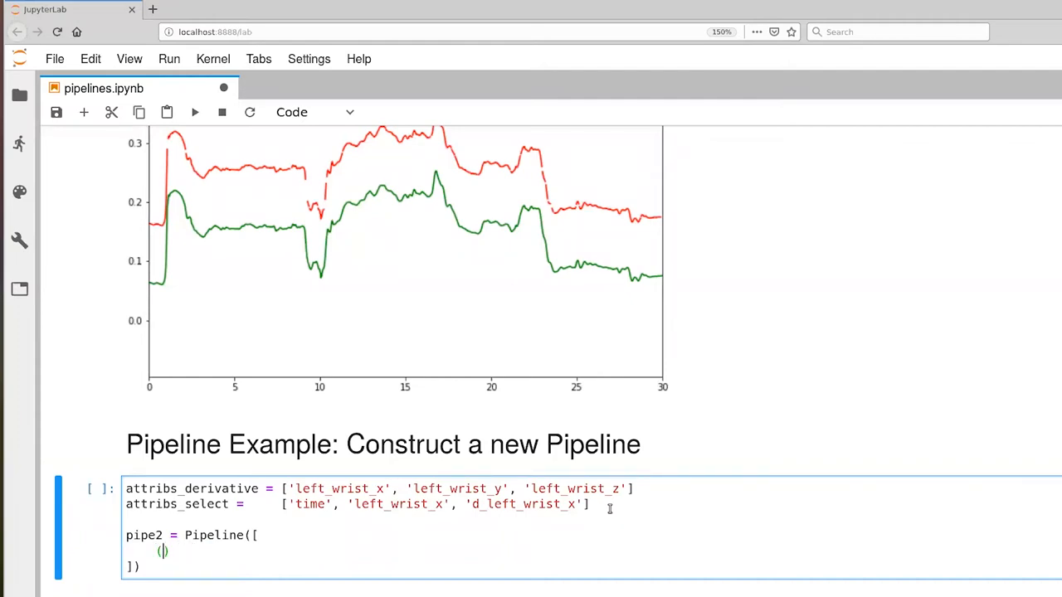
text('linear imputer', LinearImpu)
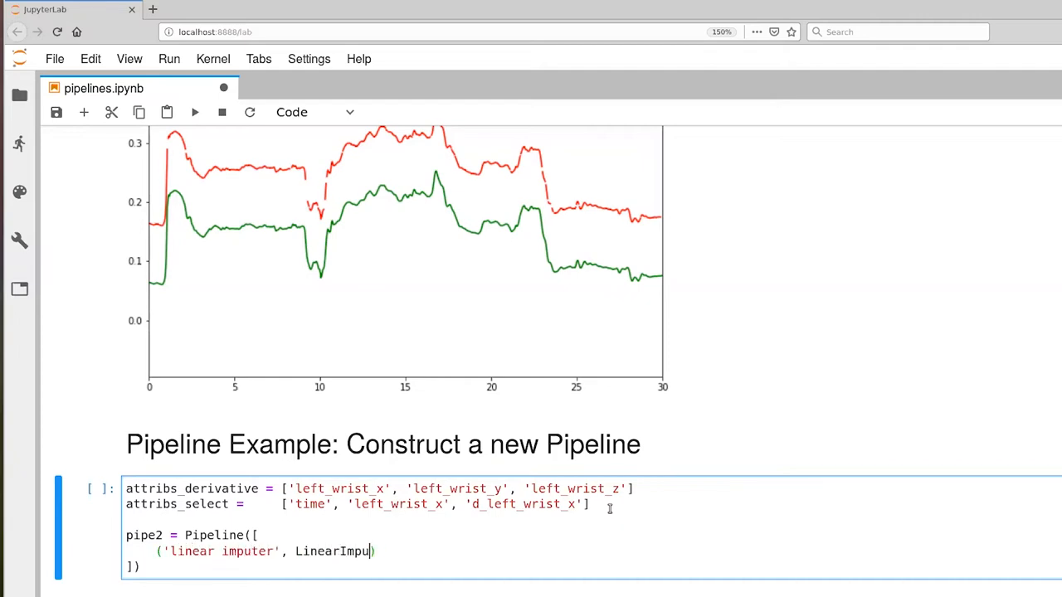
text(ter())
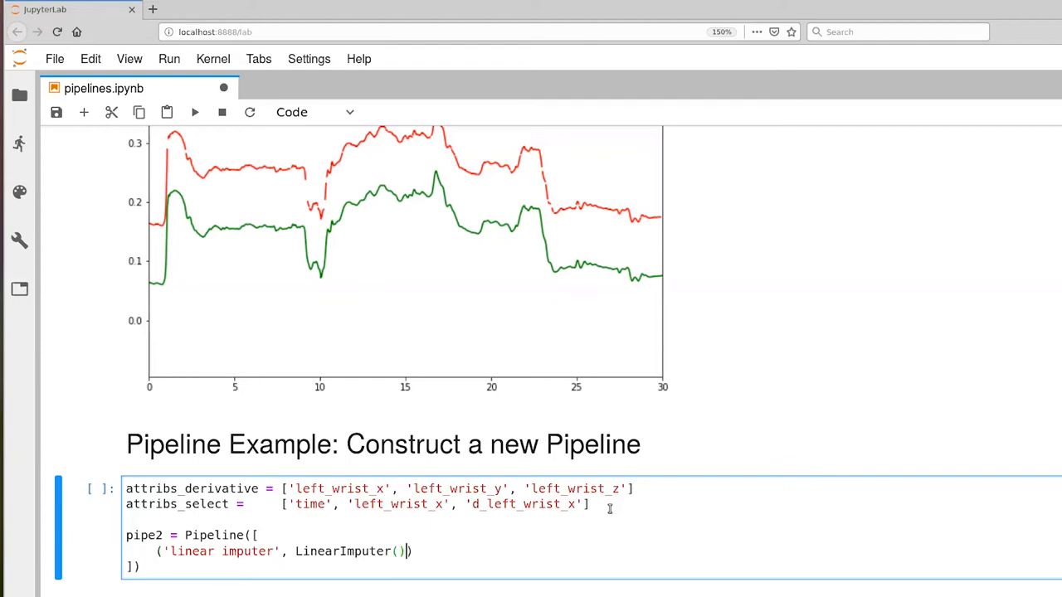
text(,)
text(()
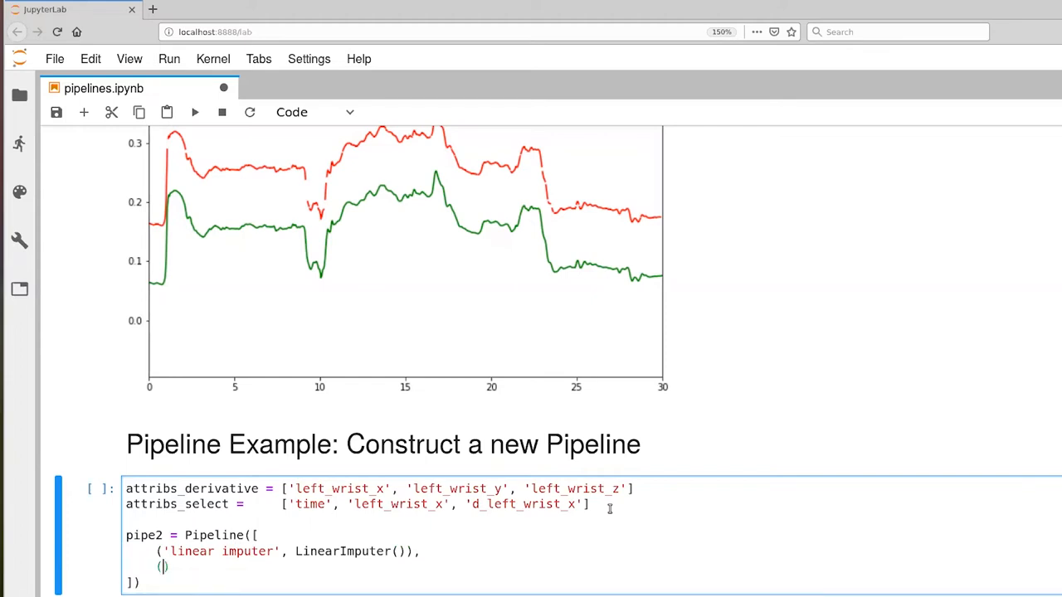
- Add the 'derivative' step ComputeDerivative(attribs, dt=.02) to pipe2
text(derivative',)
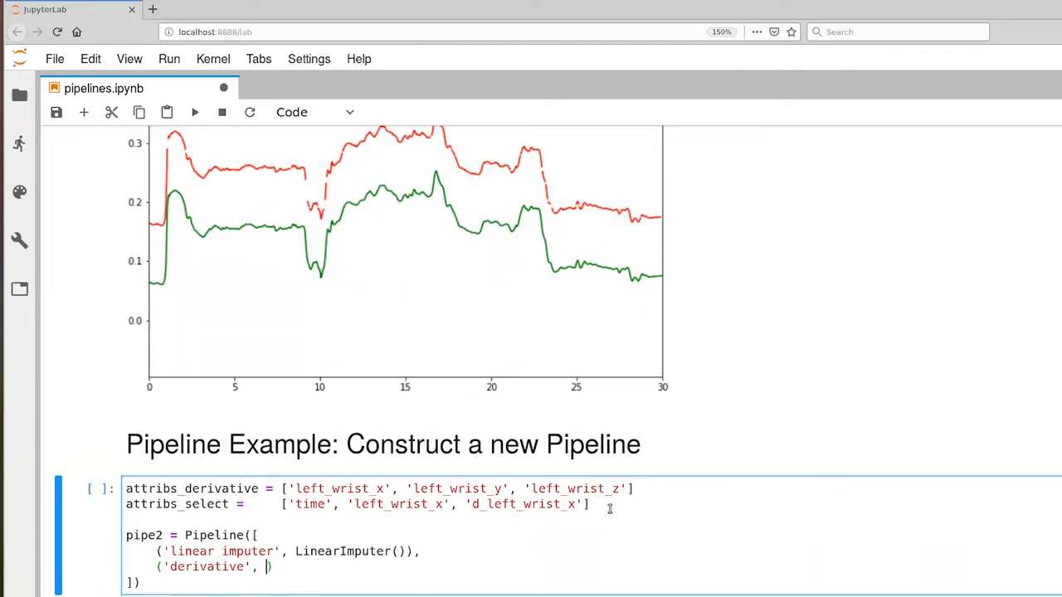
text(Comput)
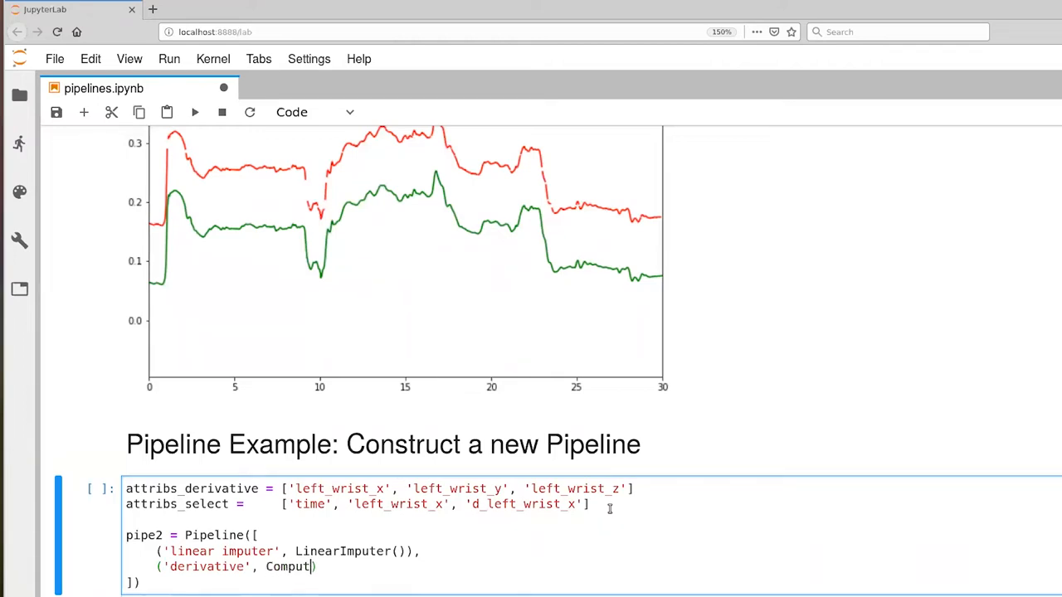
text(eDerivative)
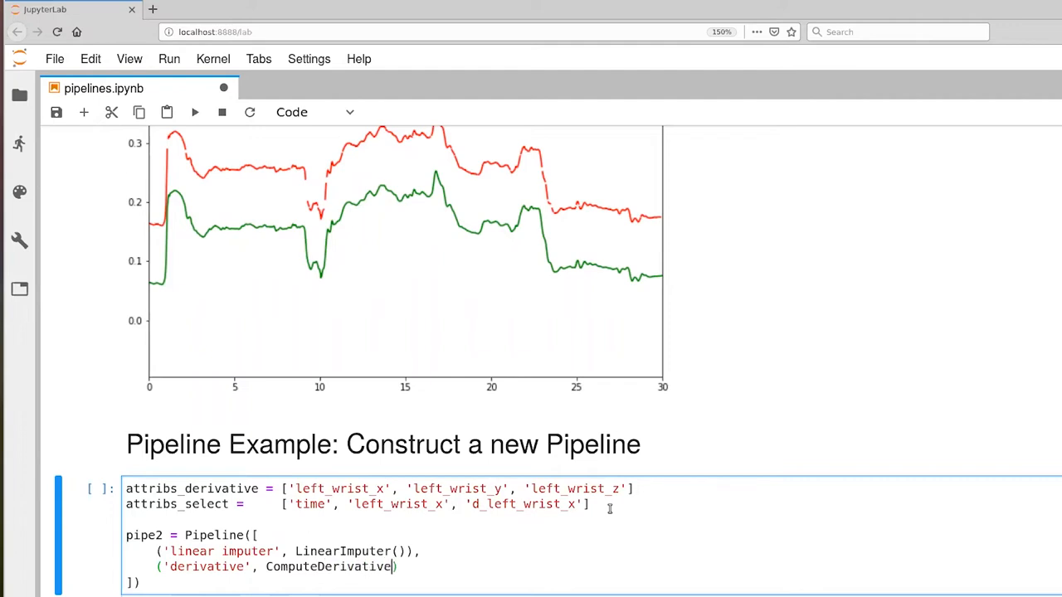
text((attribs, dt=)
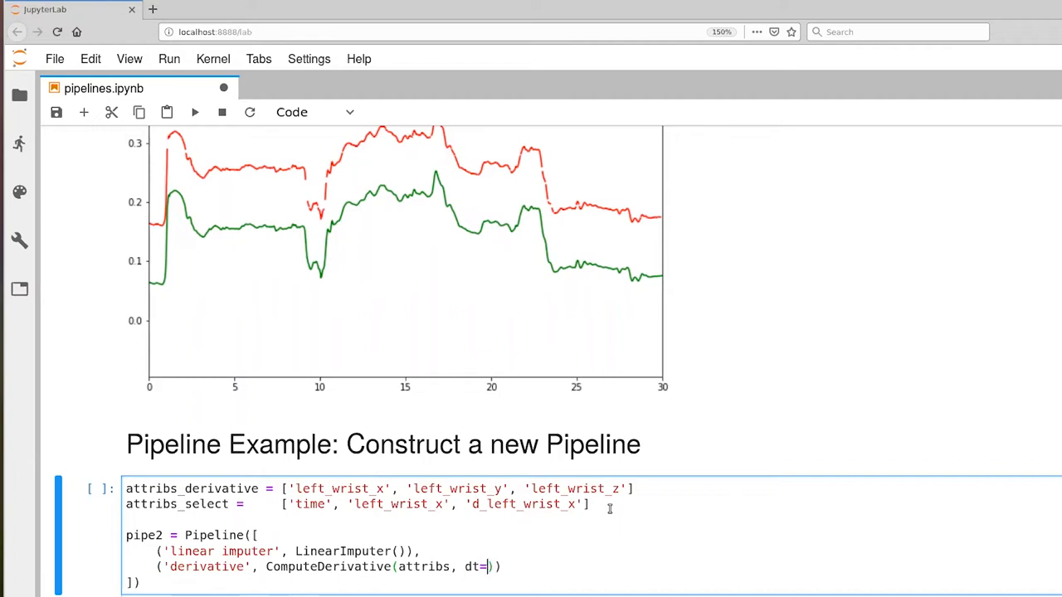
text(.02)
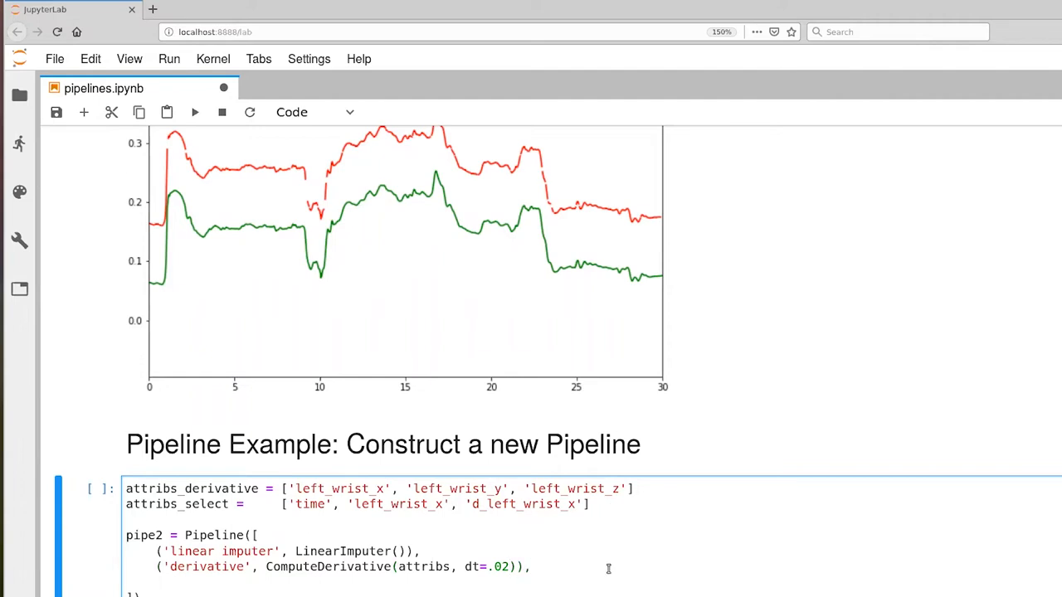
- Add a third 'selector' step using DataFrameSelector() and place the cursor in its parentheses
text(('s'))
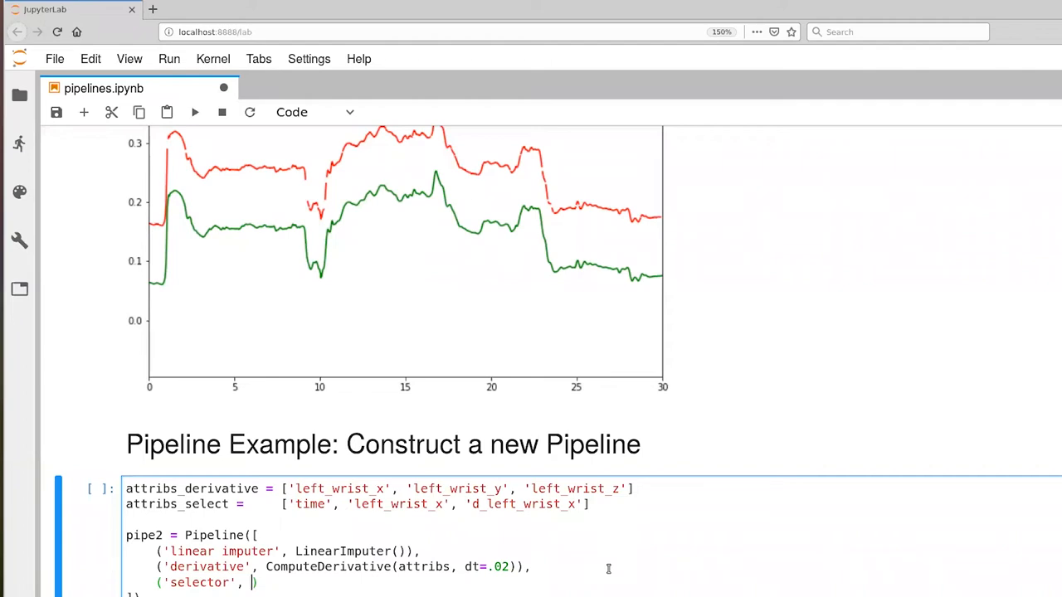
text(DataFrameSelector()
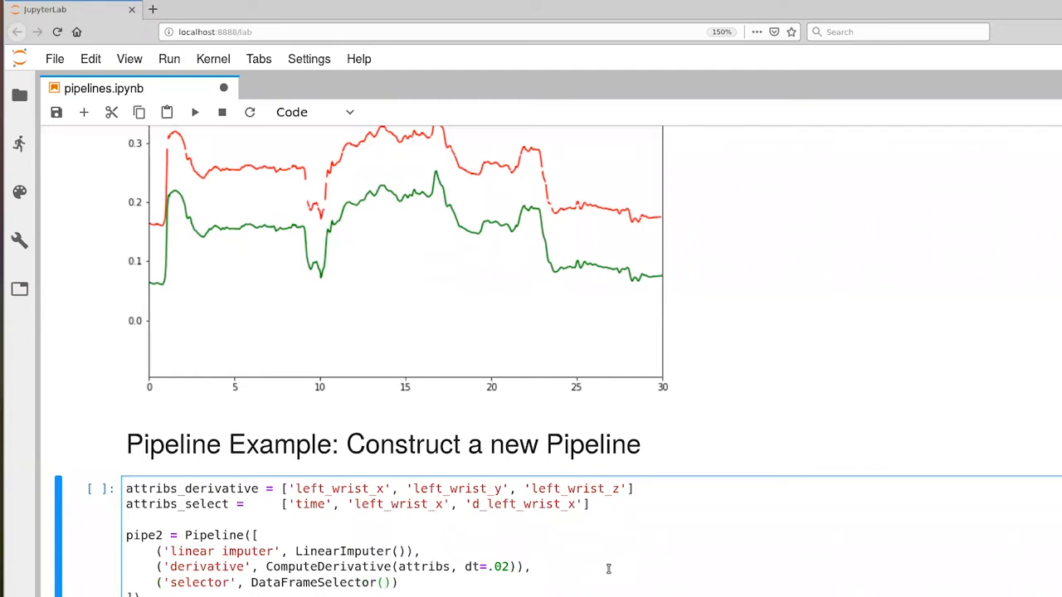
click(386, 582)
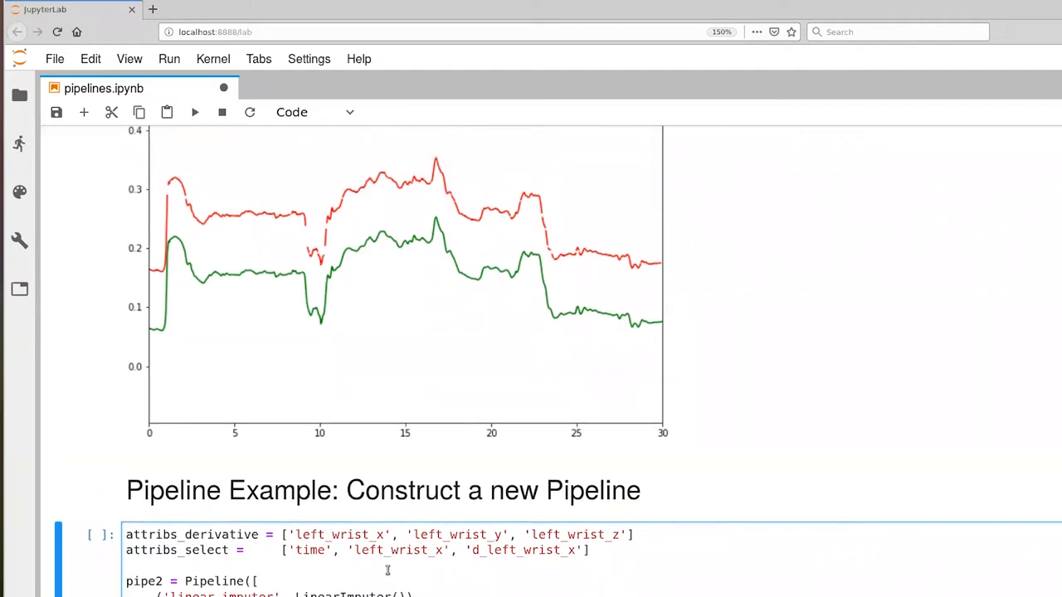
- Pass attribs_select to DataFrameSelector, rename attribs to attribs_derivative, and run the pipe2 cell
scroll(down, 3)
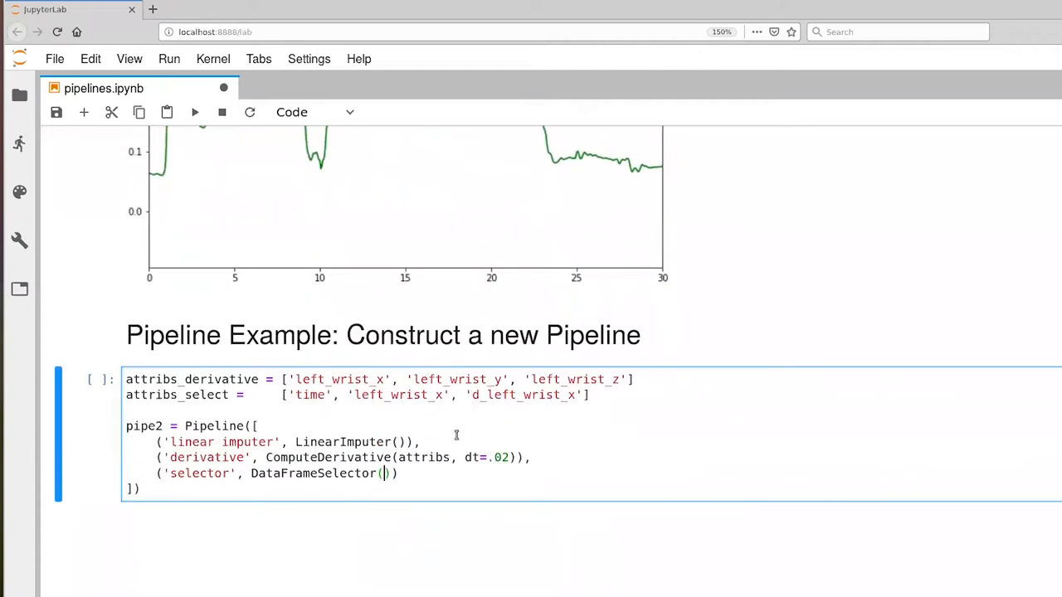
text(attr)
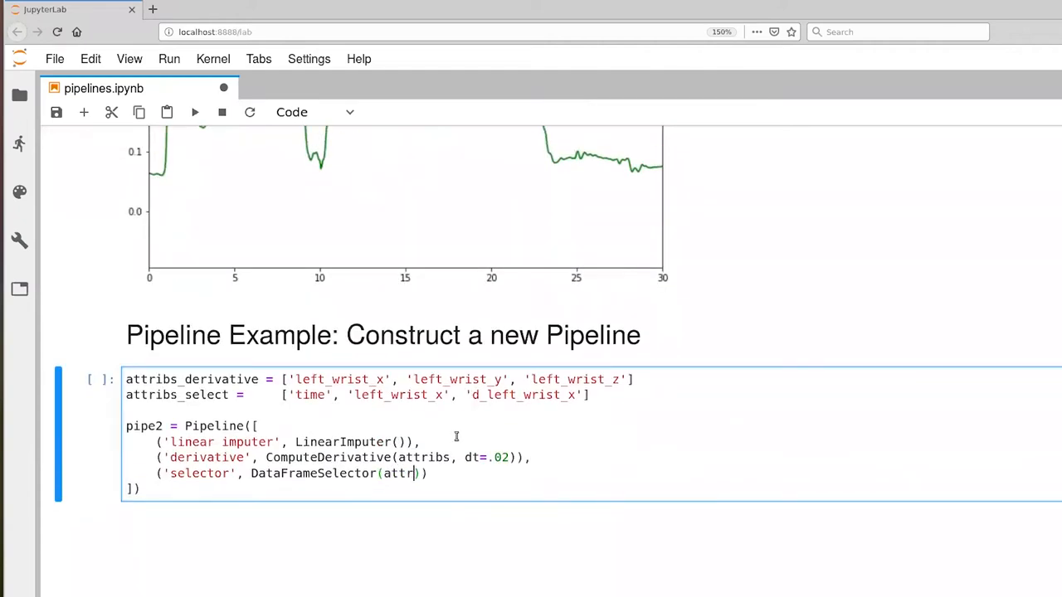
text(ibs_sele)
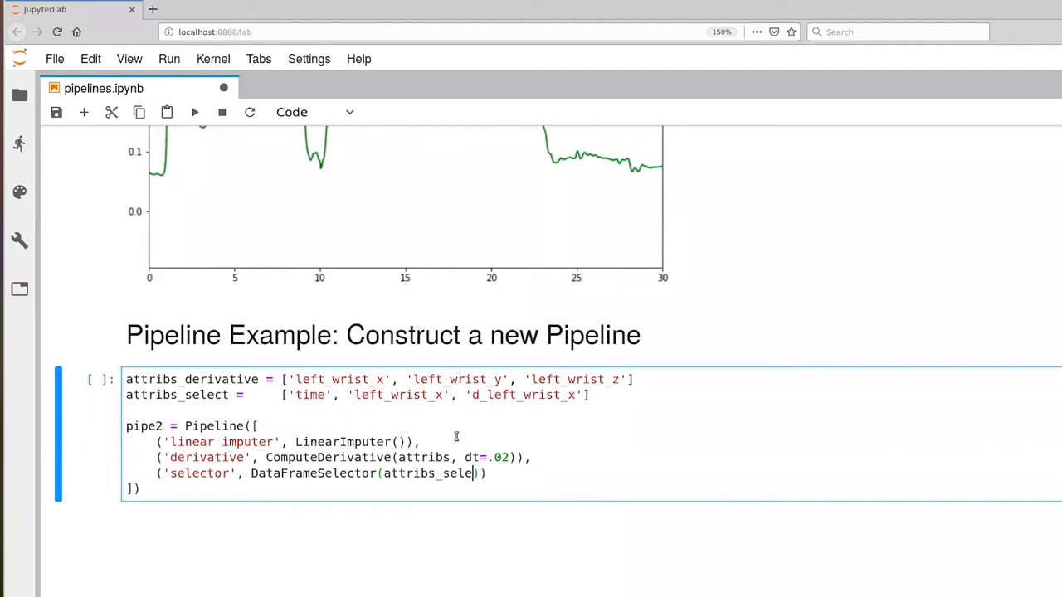
text(ct)
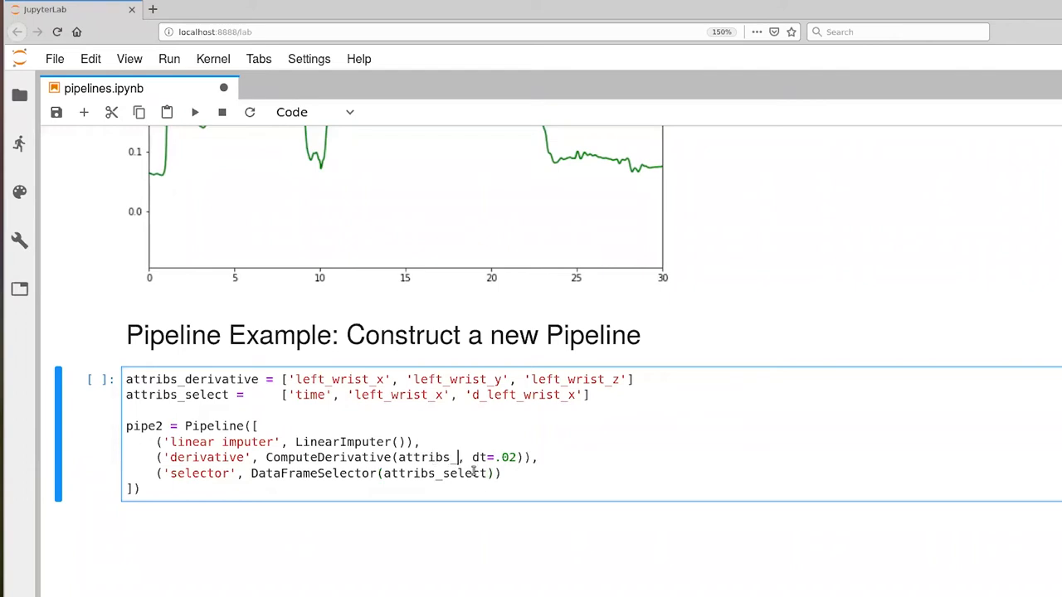
text(derivative)
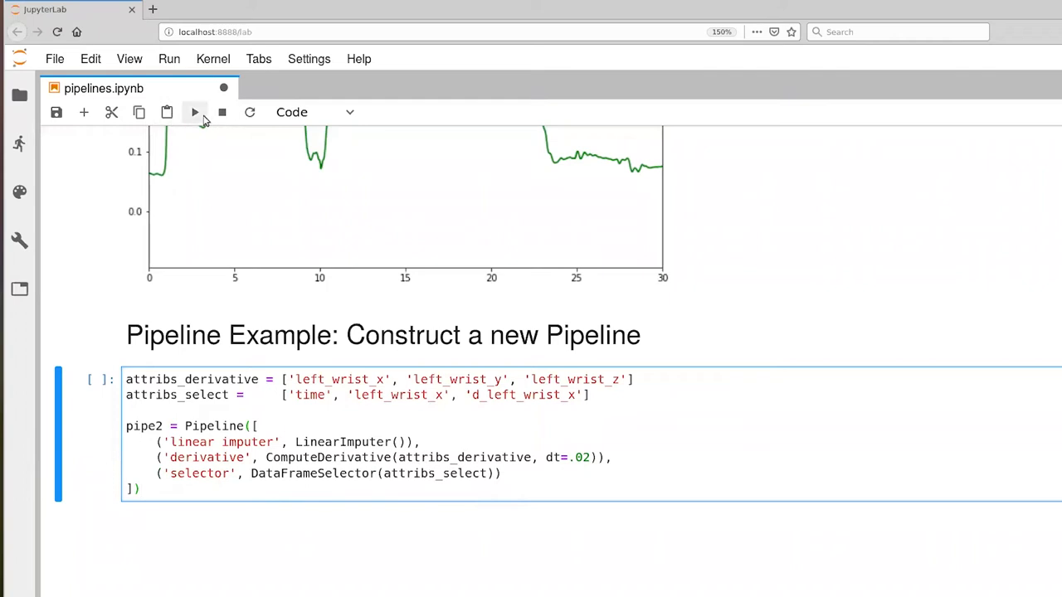
click(195, 112)
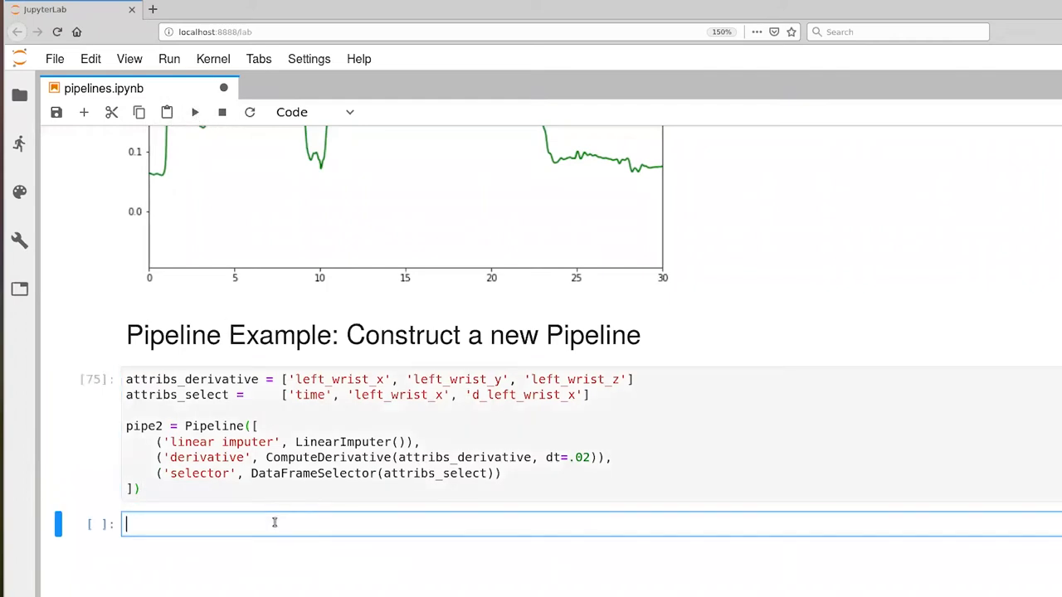
- Write infant_data8 = pipe2.fit_transform(infant_data) in the new cell
text(infant_)
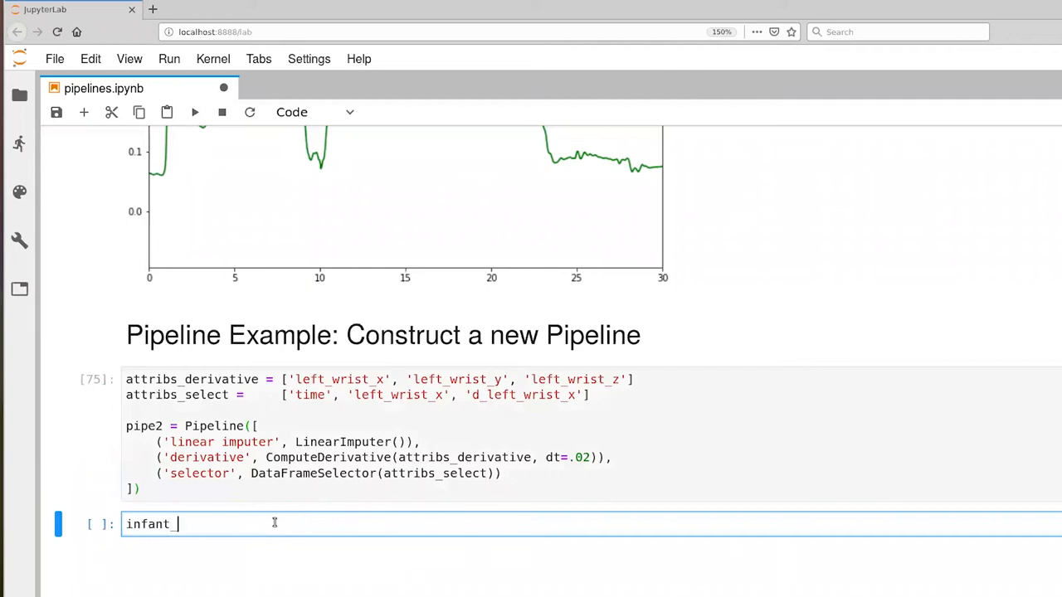
text(data8 =)
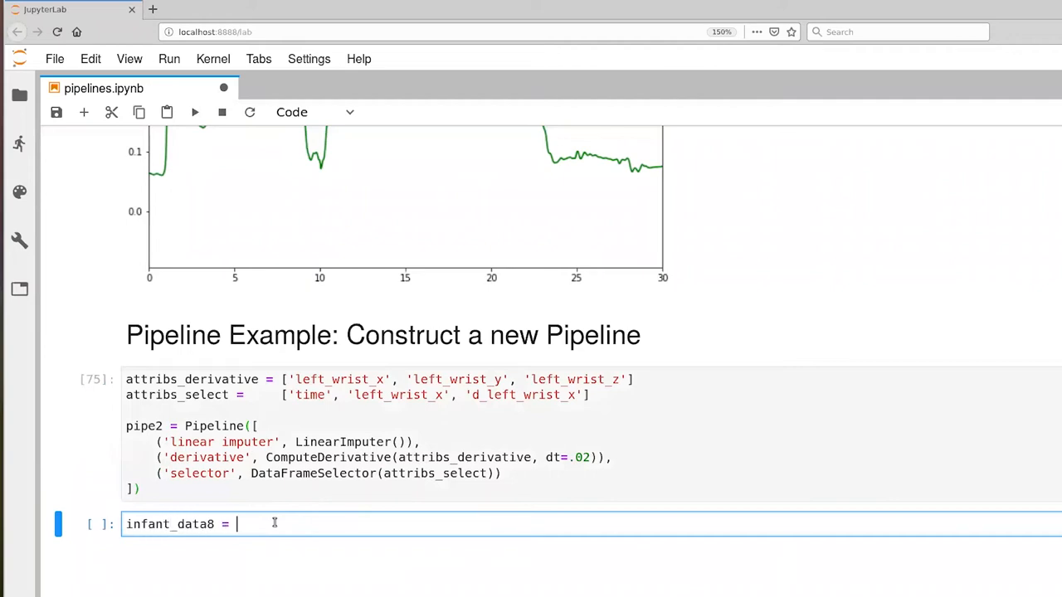
text(pipe2)
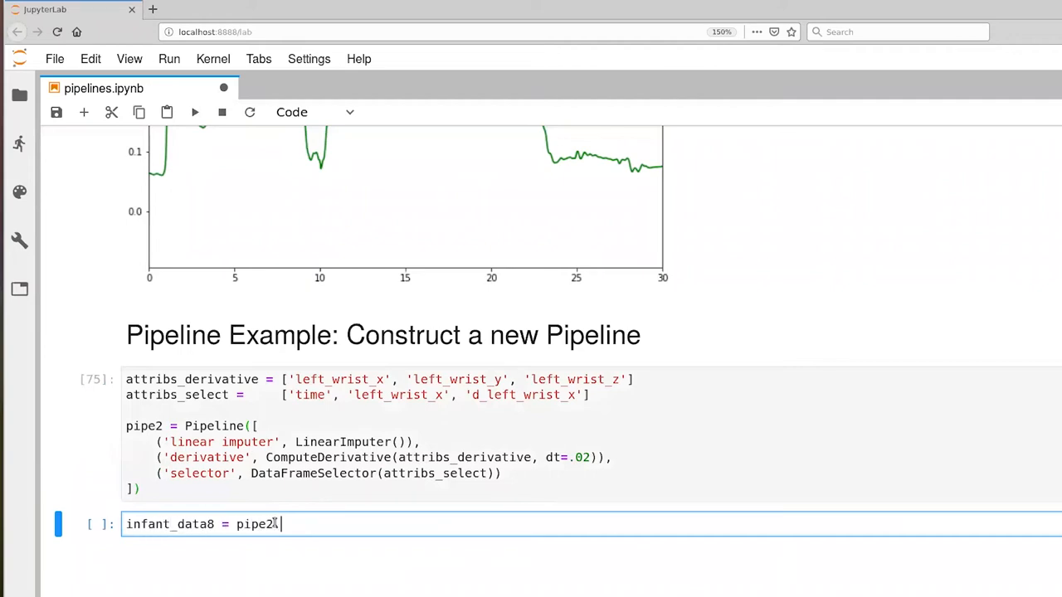
text(.fit_tra)
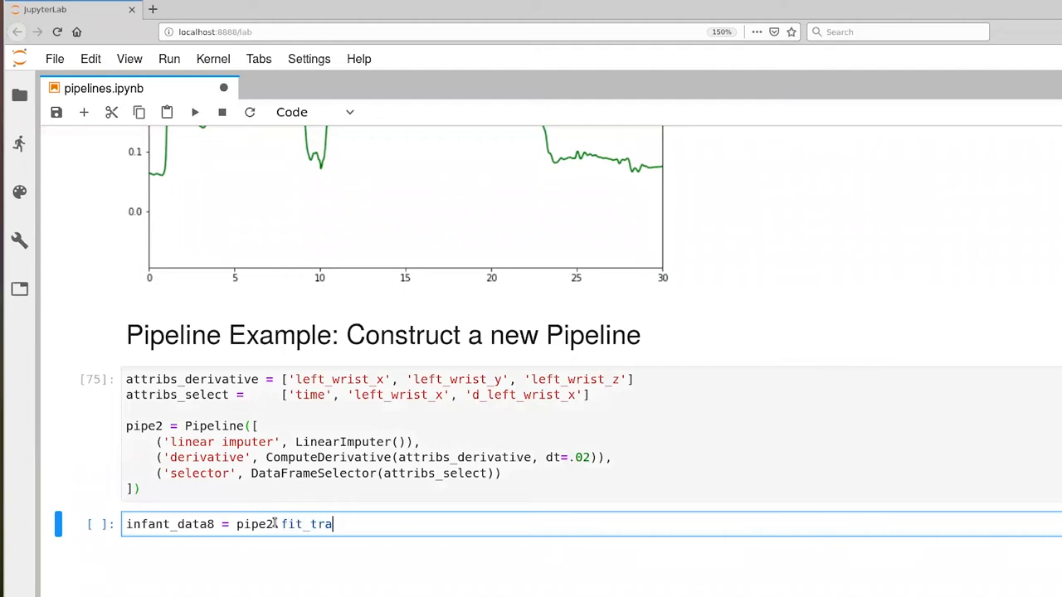
text(nsform)
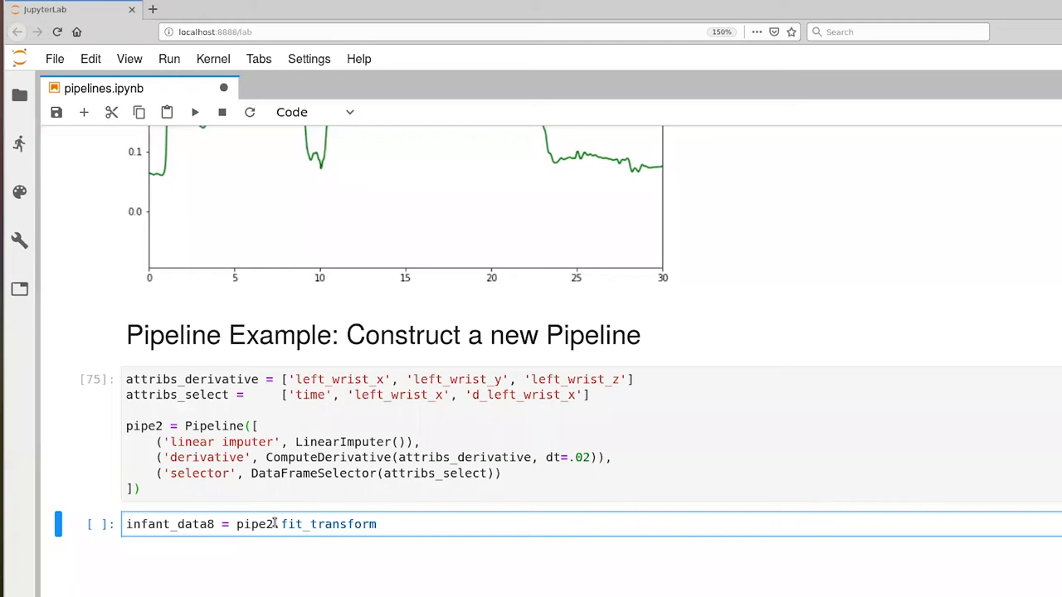
text(())
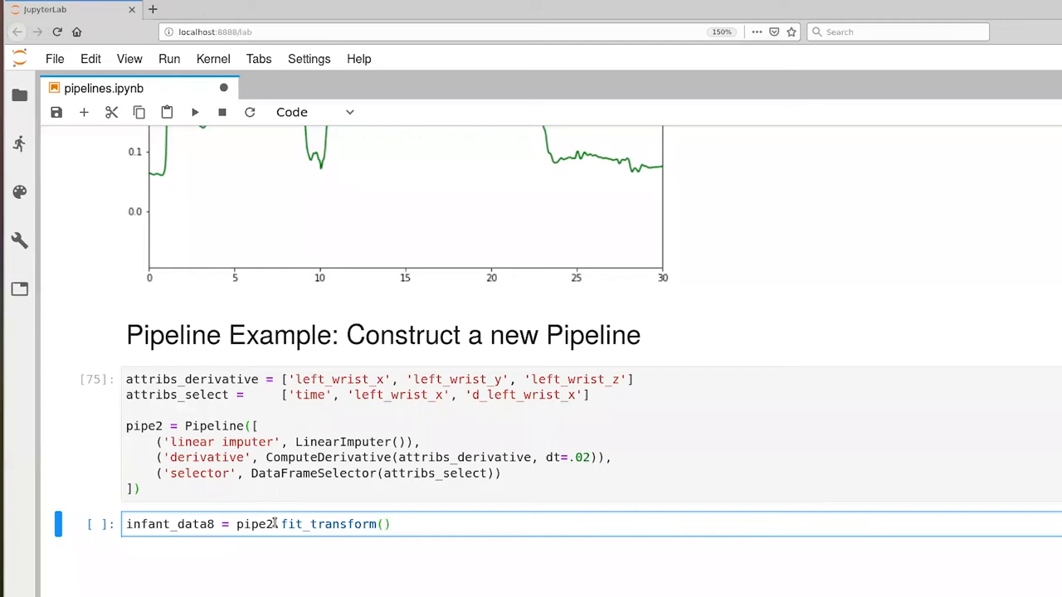
text(infat)
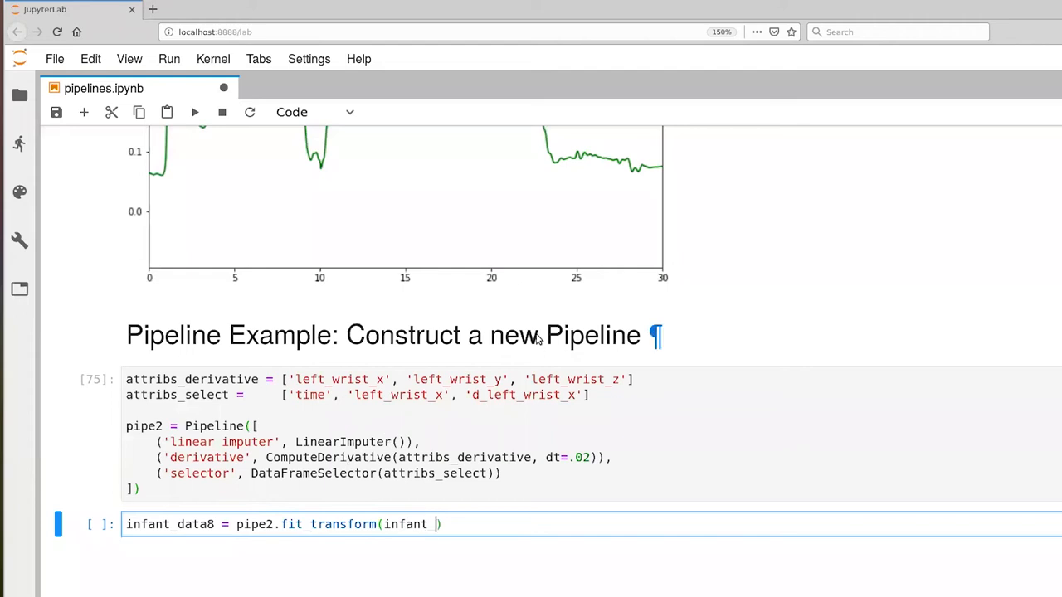
text(data)
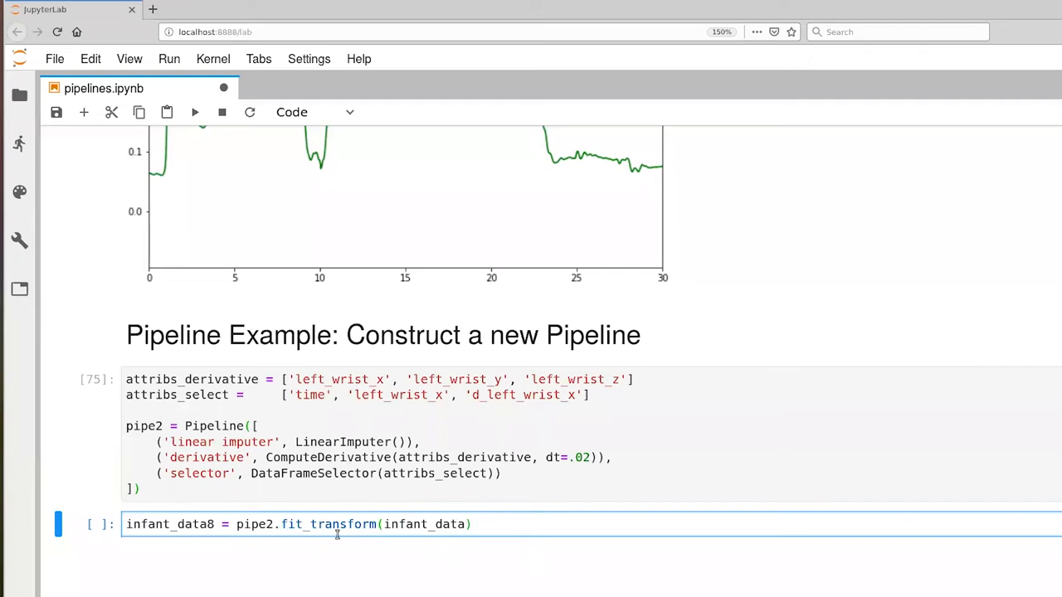
mouse_move(347, 524)
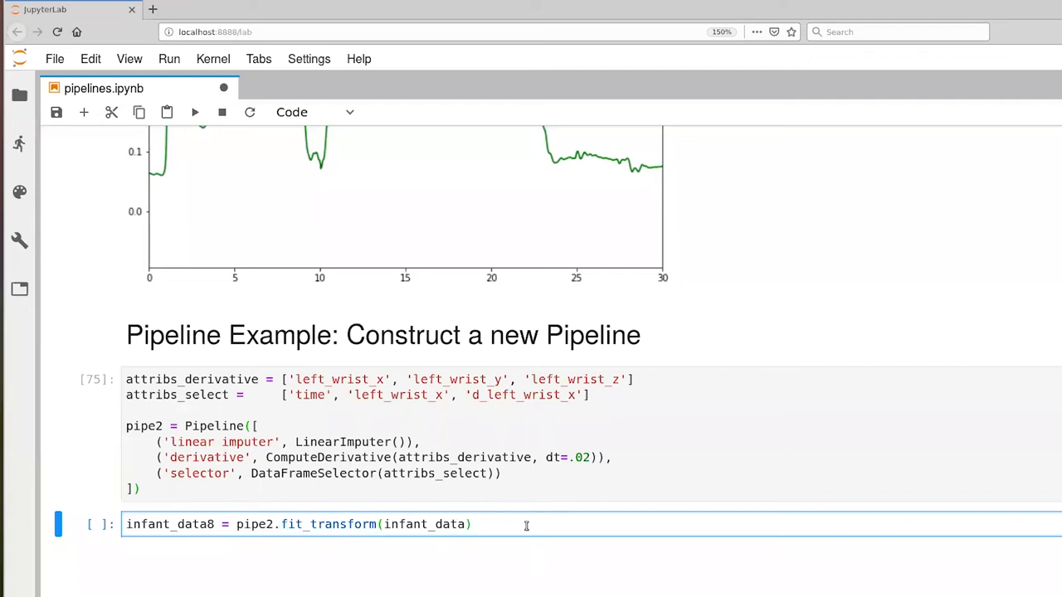
mouse_move(194, 112)
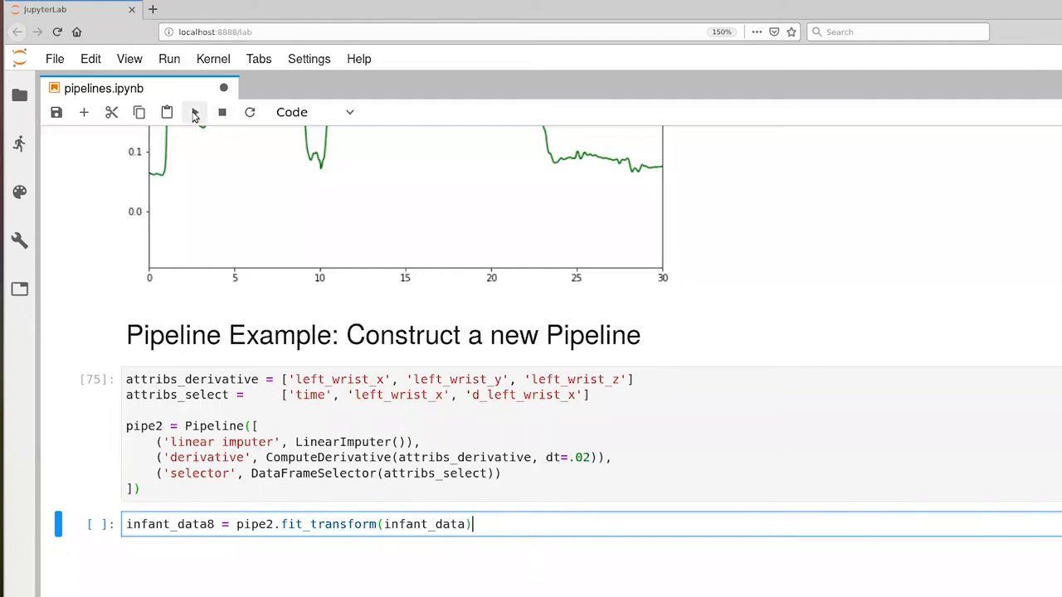
- Run the fit_transform cell and write infant_data8.shape, yielding (15000, 3)
click(194, 112)
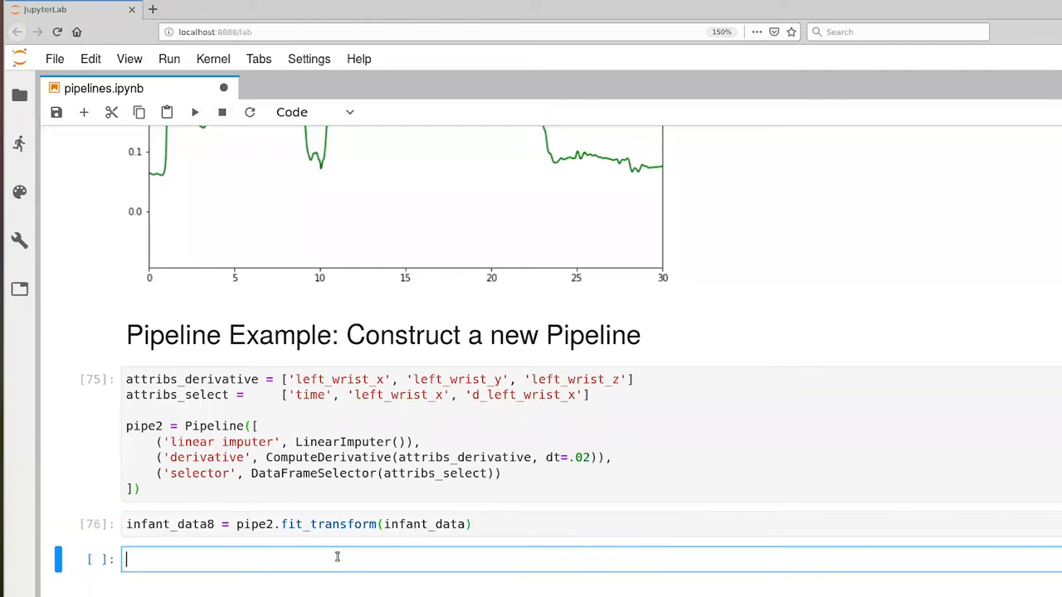
text(infant_dat)
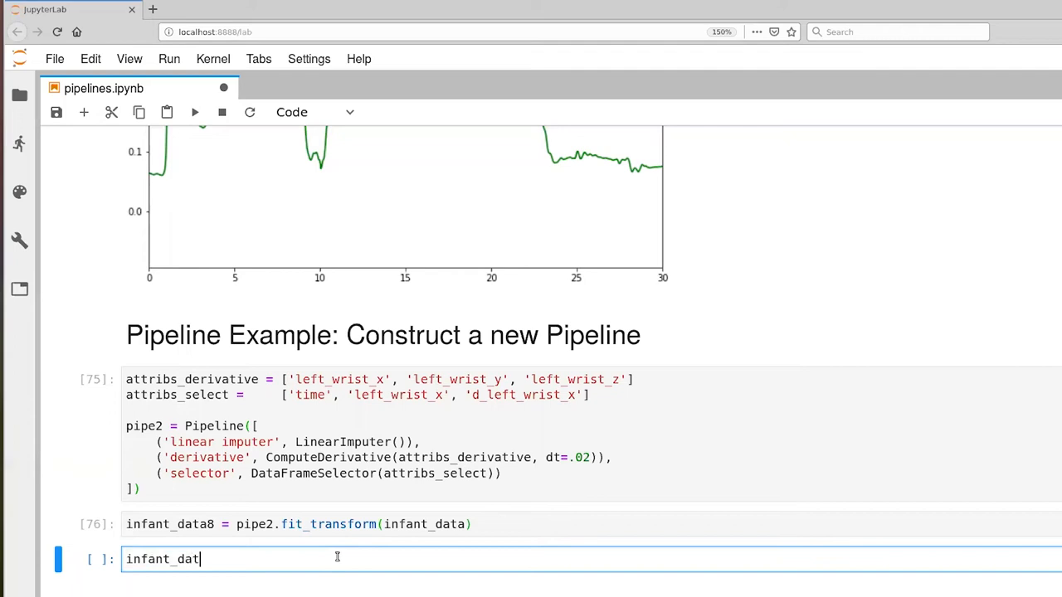
text(a8.shape)
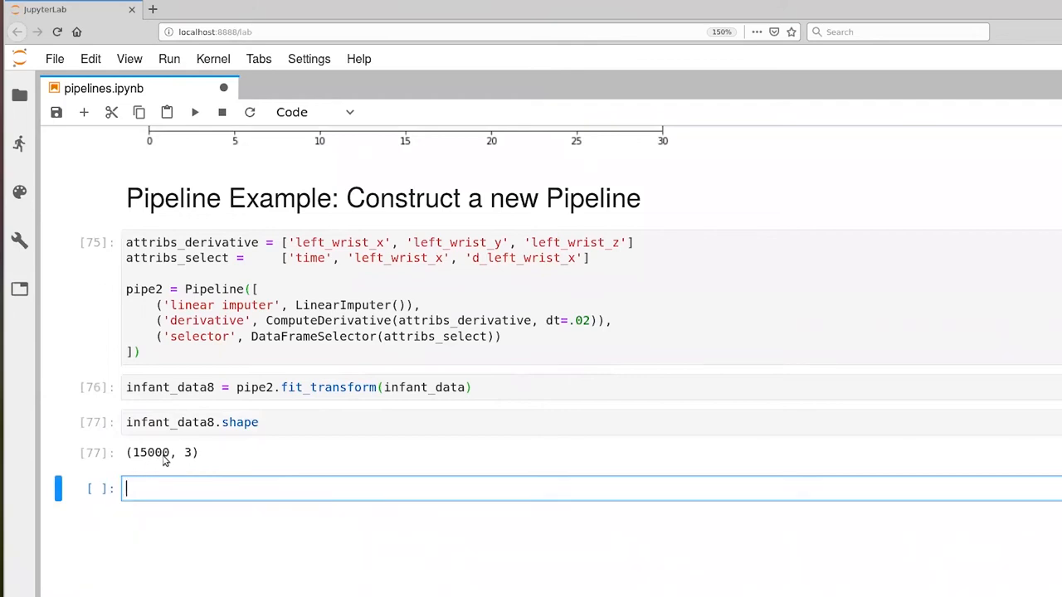
mouse_move(296, 243)
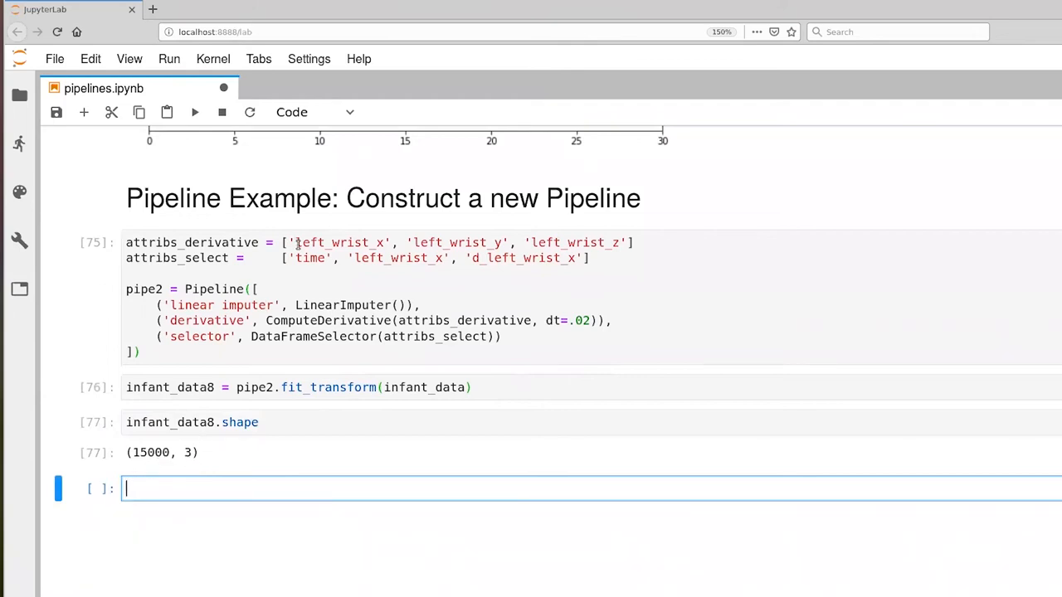
mouse_move(529, 263)
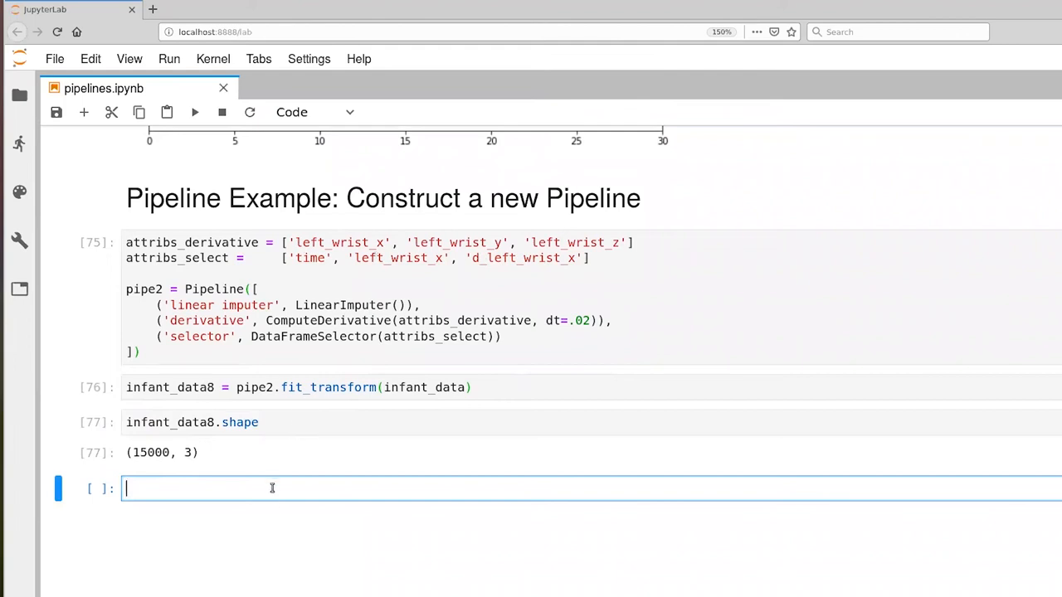
- Assign t = infant_data8[:,0] and x = infant_data8[:,1] on separate lines
text(t = infant)
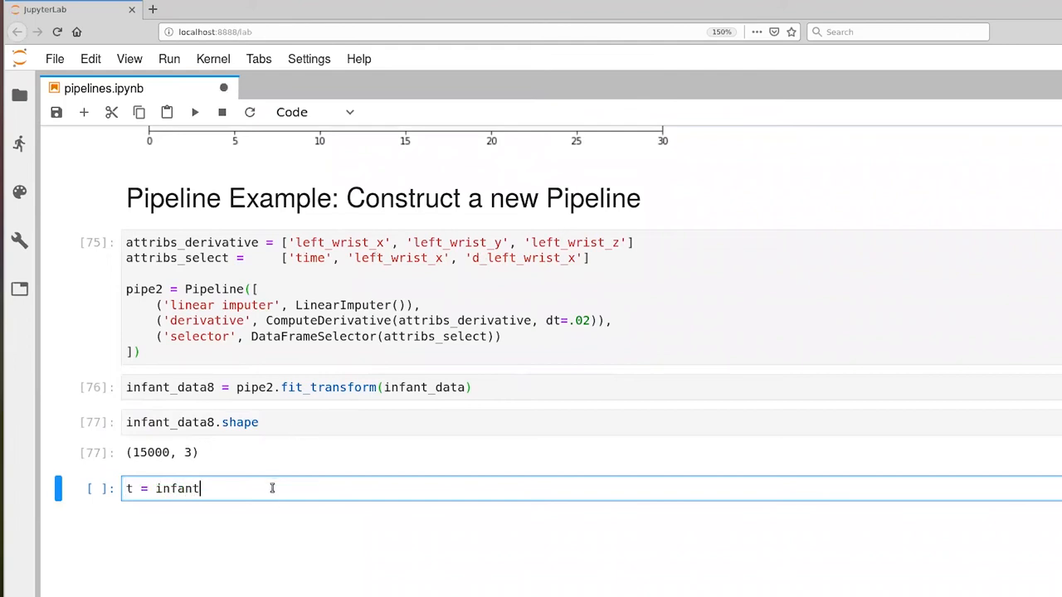
text(_data8[:])
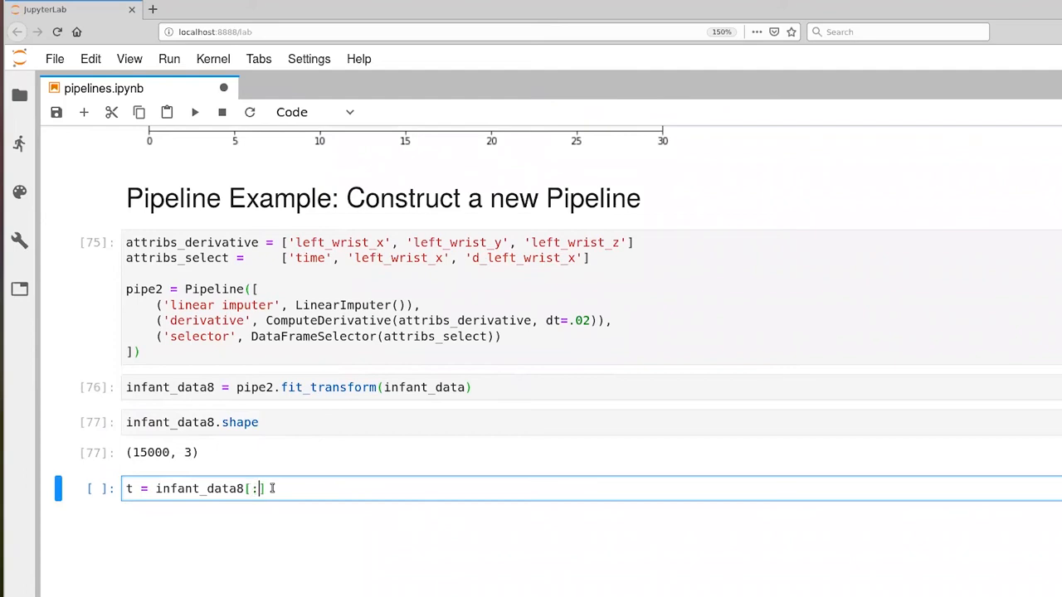
text(,)
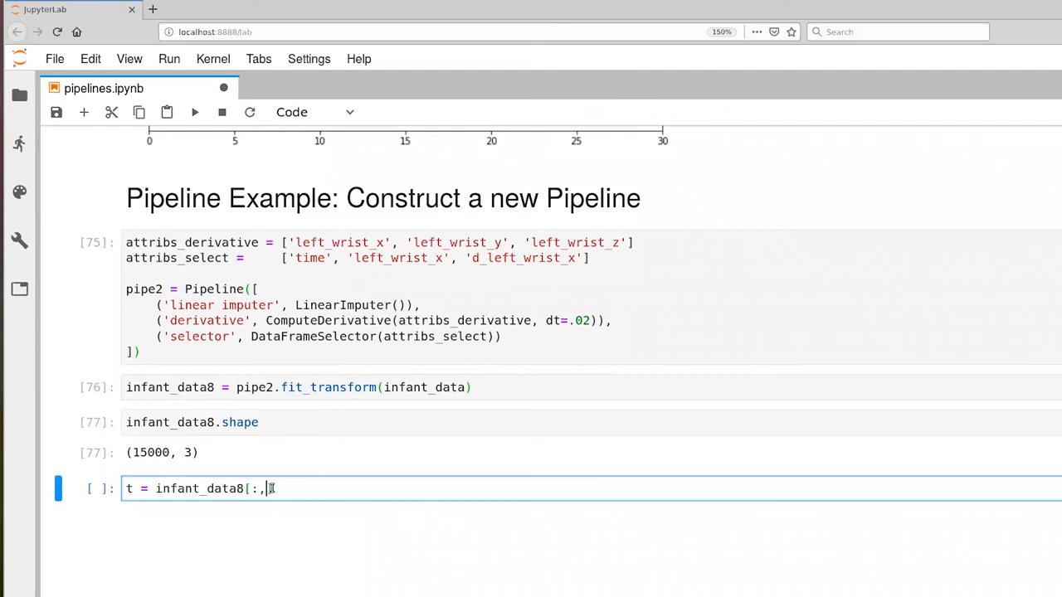
text(0)
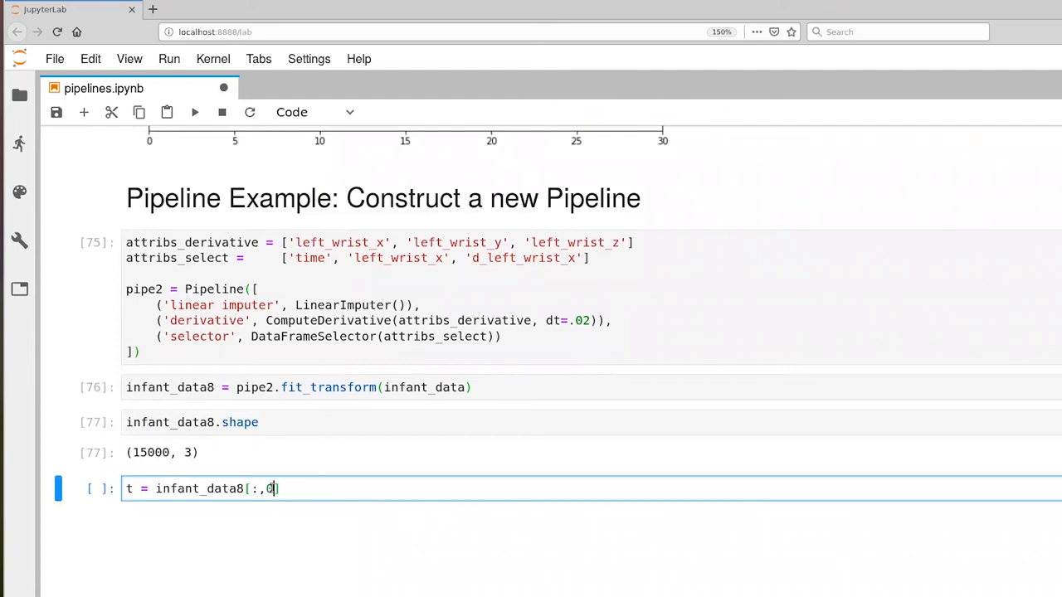
key(Enter)
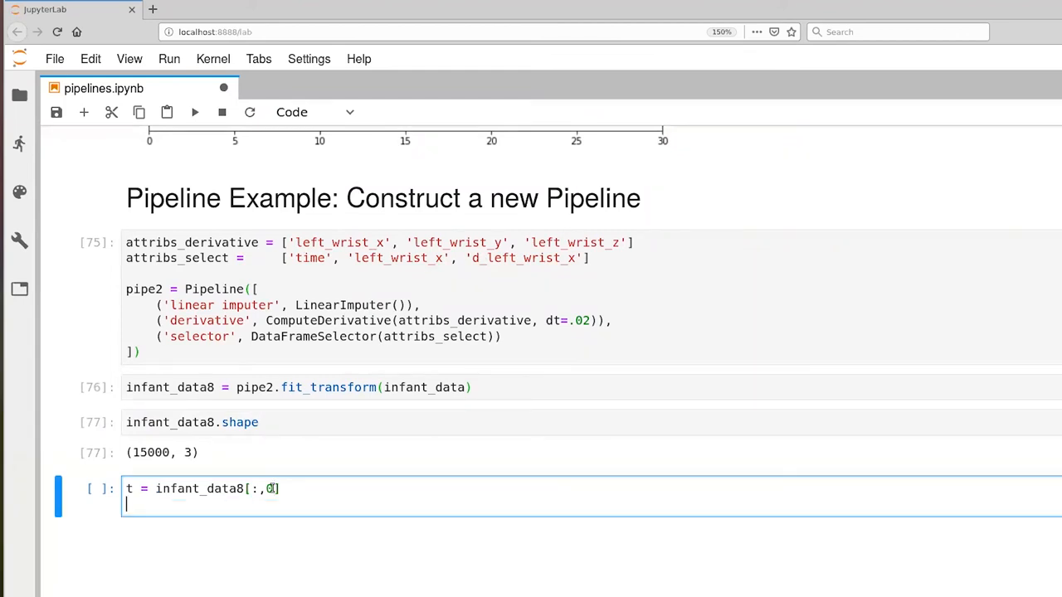
text(x = infant)
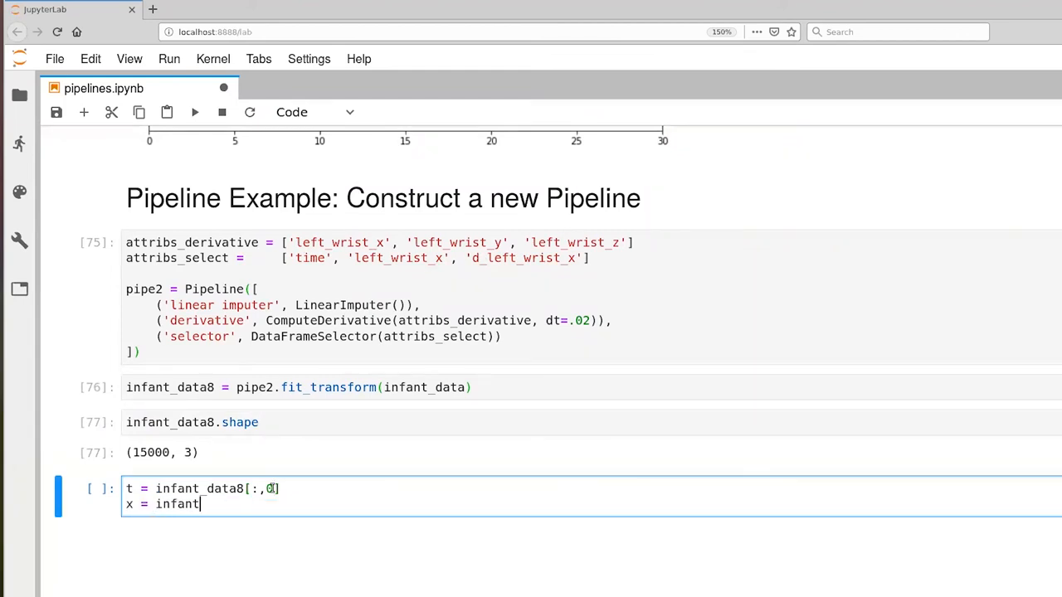
text(_data8[:,])
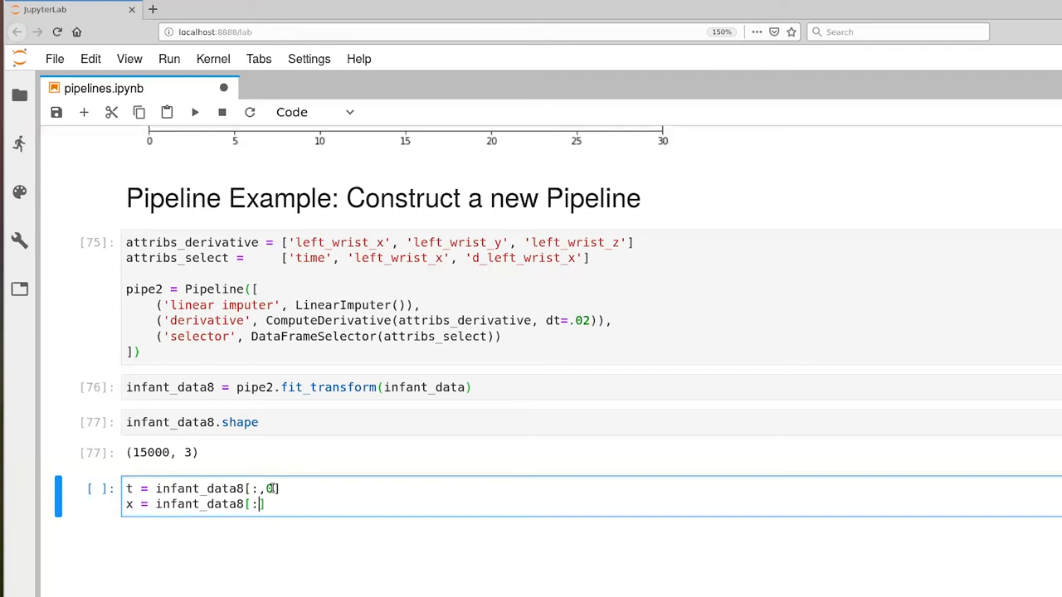
text(1])
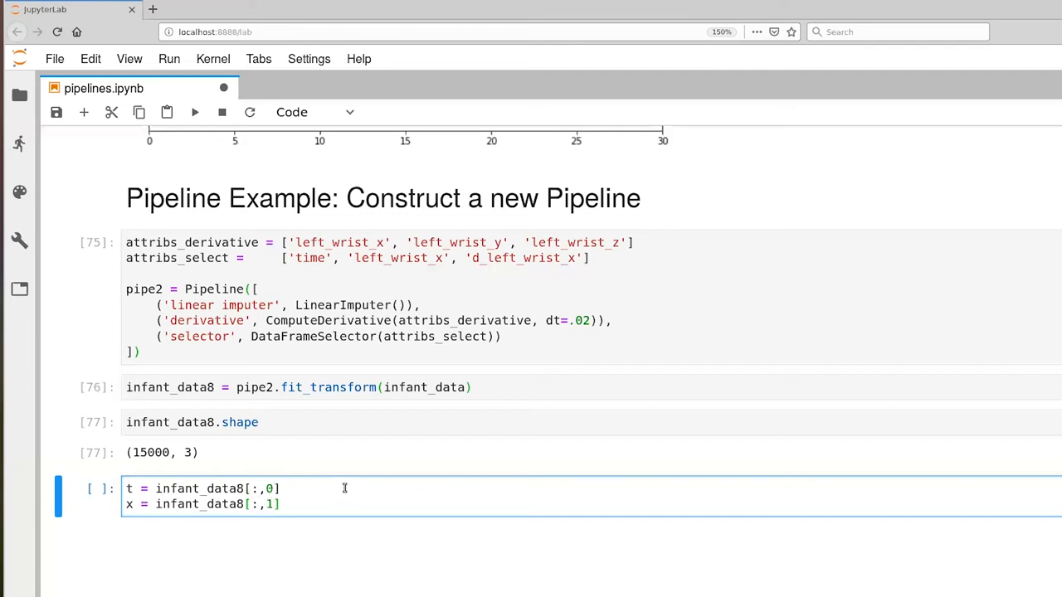
- Assign dx = infant_data8[:,2] on a third line
text(d)
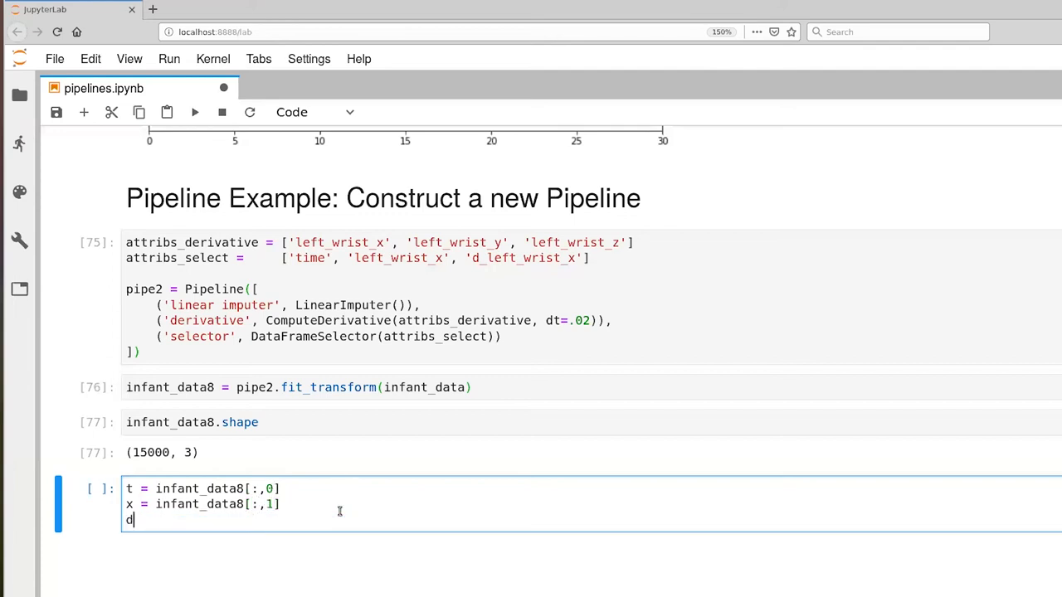
text(x = infant_)
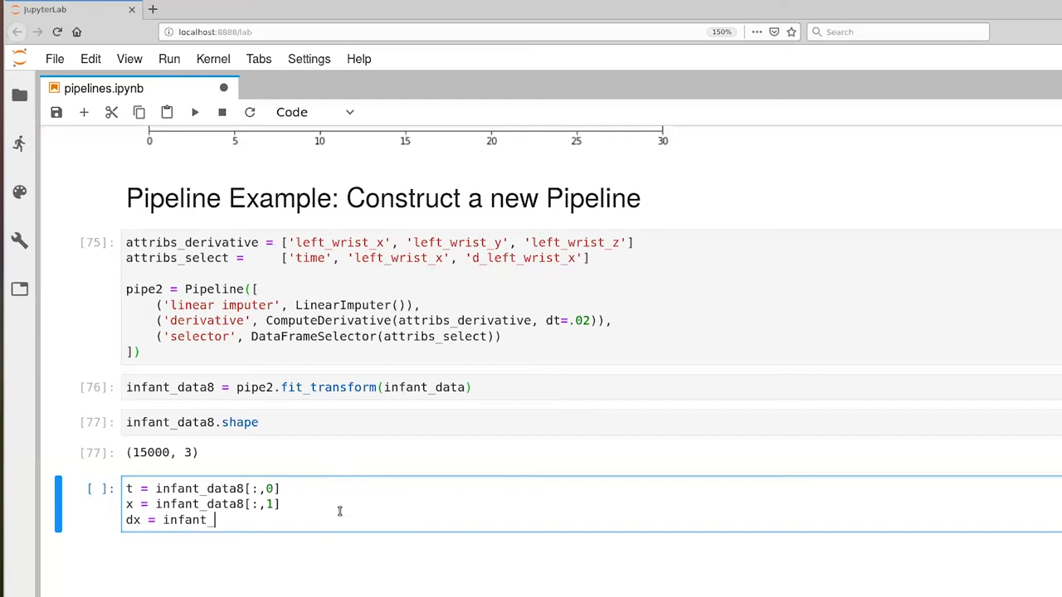
text(data8[:,])
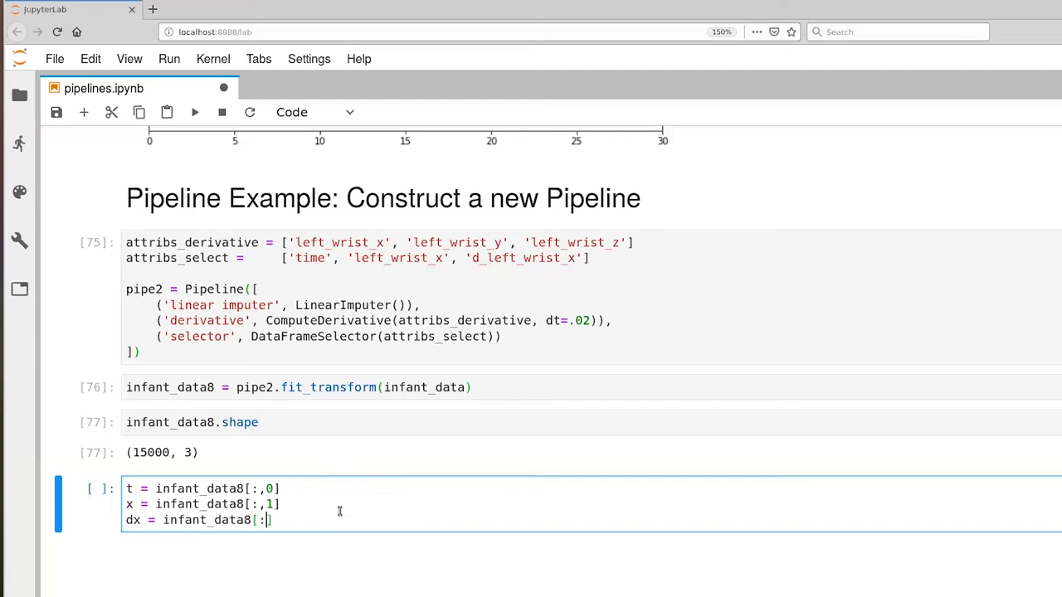
text(2)
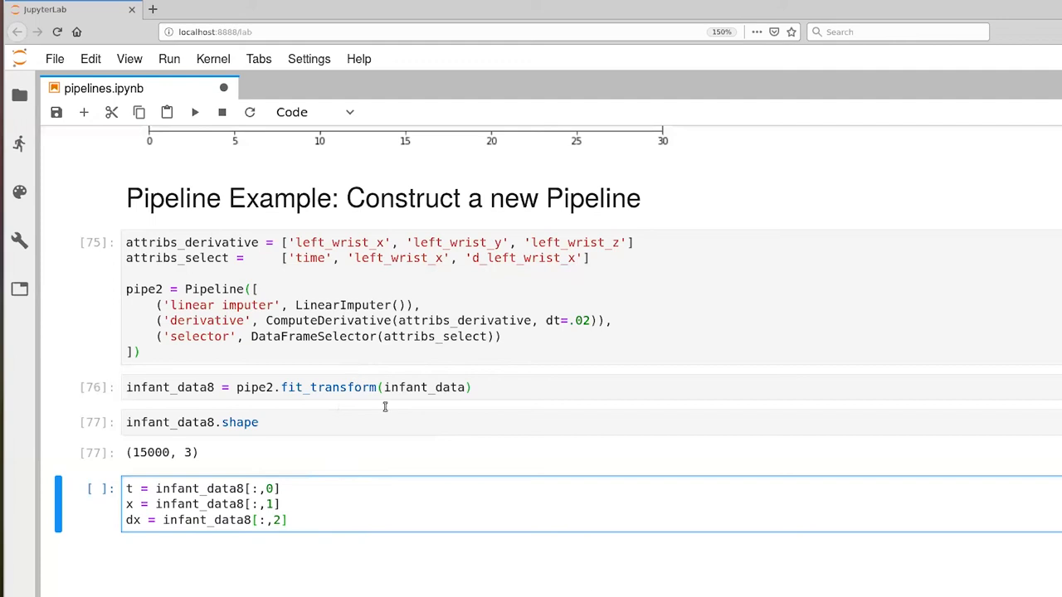
mouse_move(405, 451)
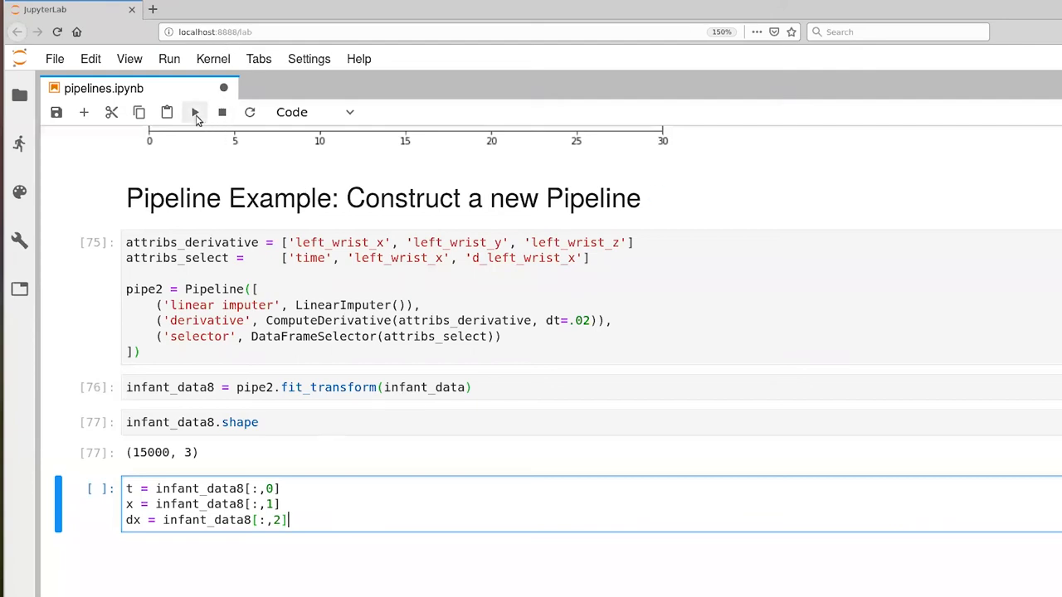
- Run the t/x/dx cell and plot x in red and dx in green against t with xlim (0, 30)
click(194, 112)
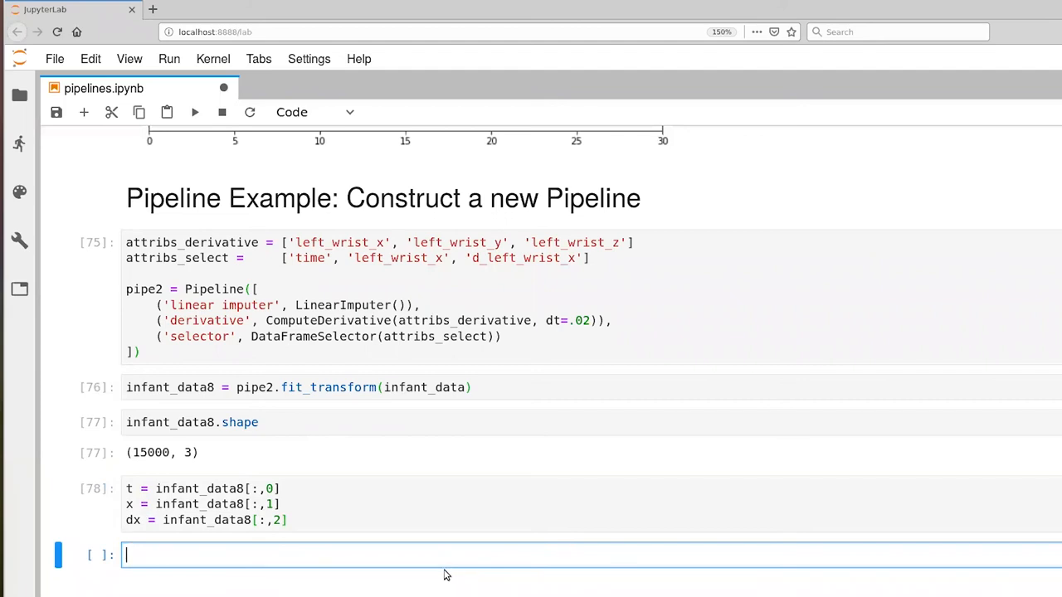
text(plt.figure(figsize=FIGURESIZE))
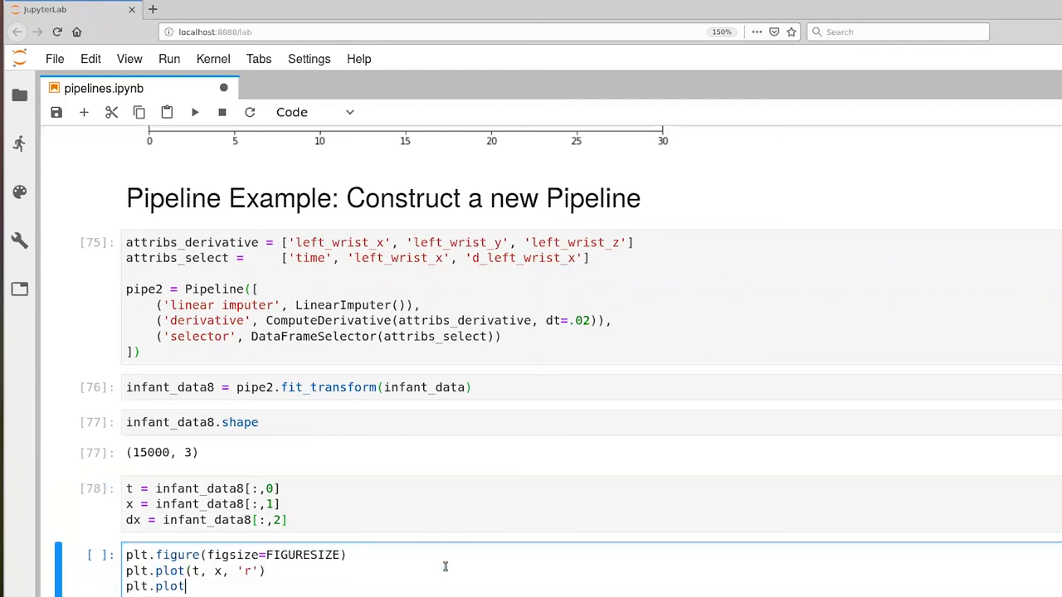
text((t, dx))
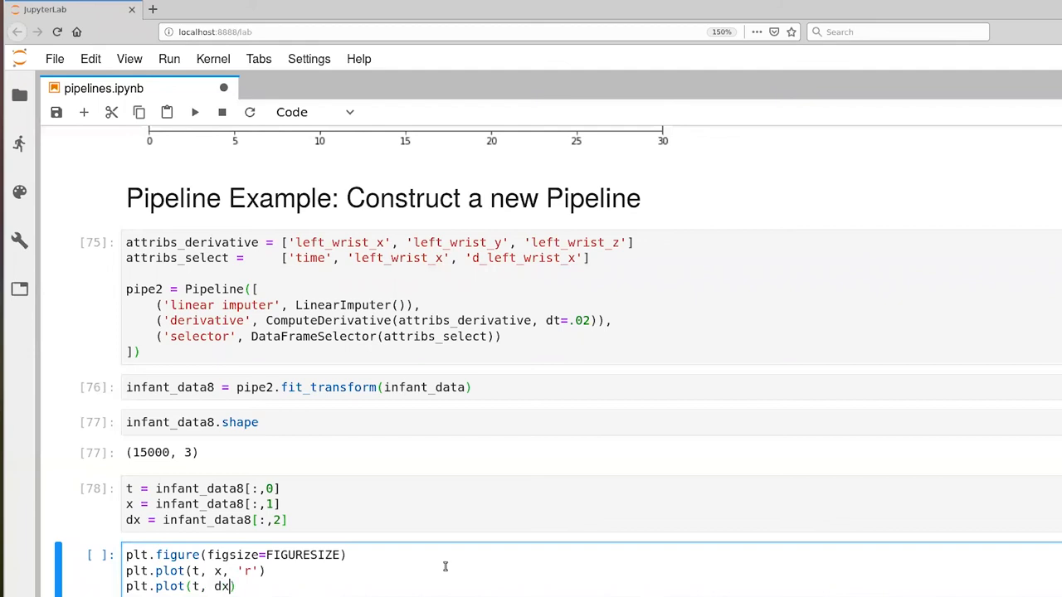
text(, 'g'))
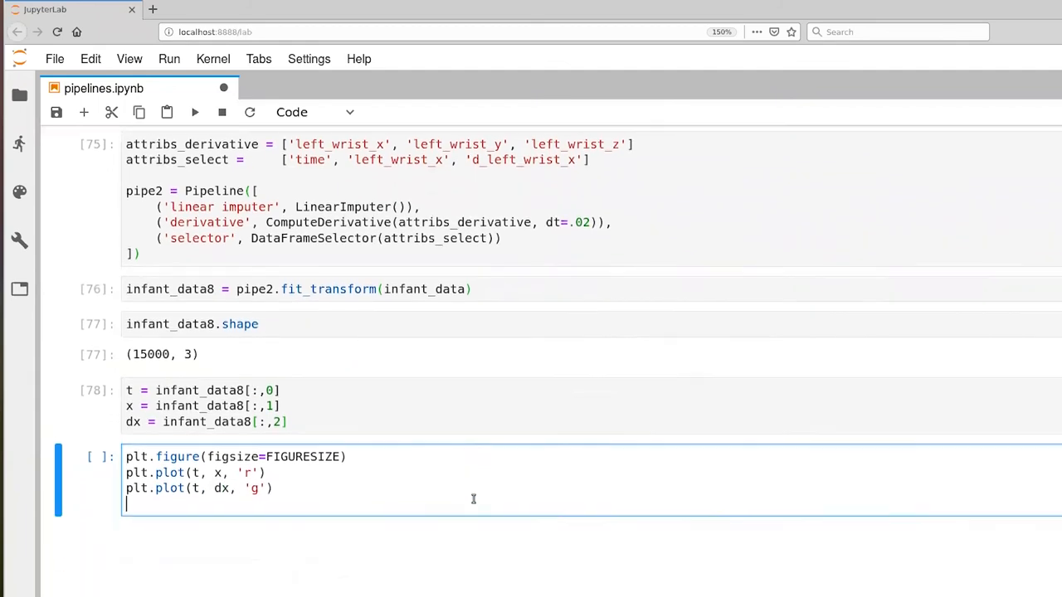
text(plt.xlim((0,30)))
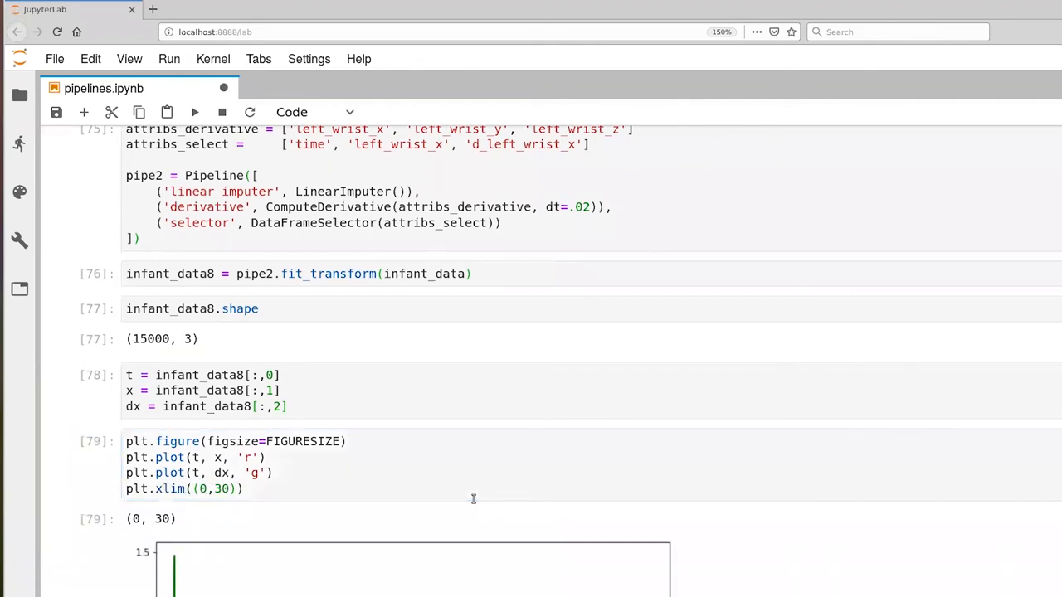
scroll(down, 3)
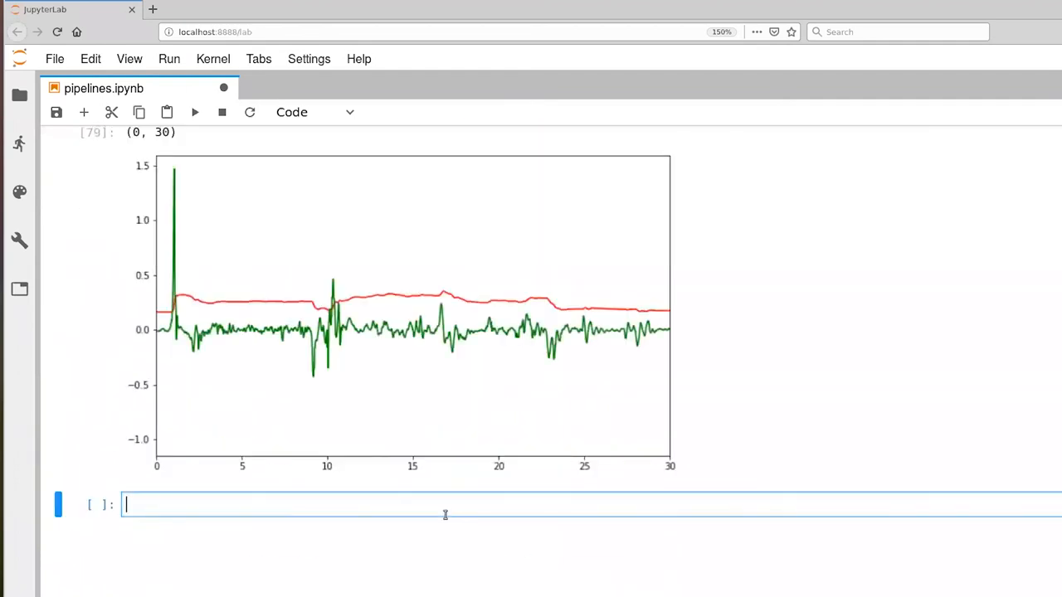
mouse_move(229, 401)
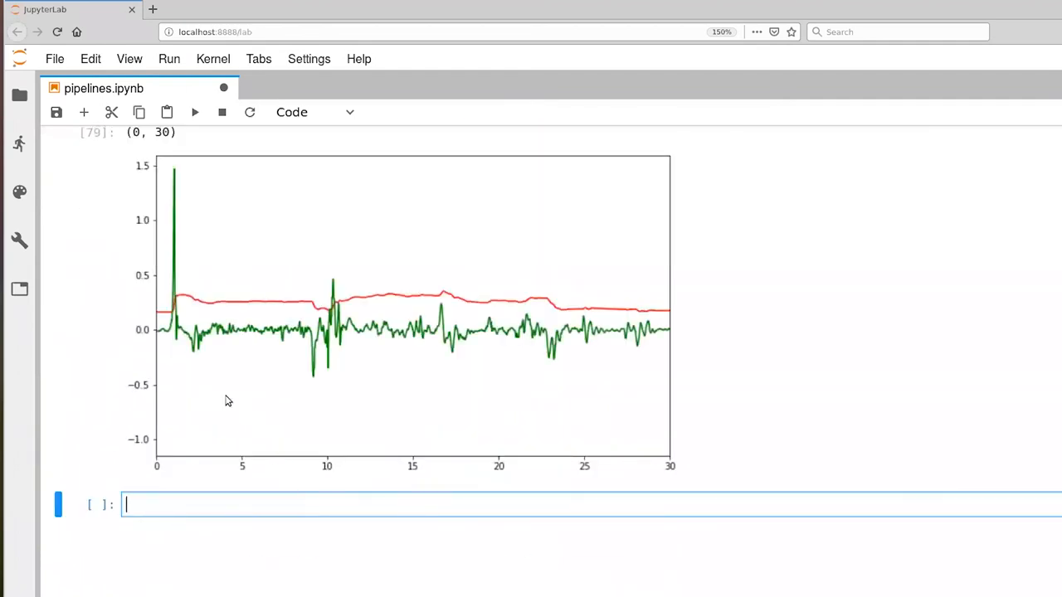
mouse_move(146, 400)
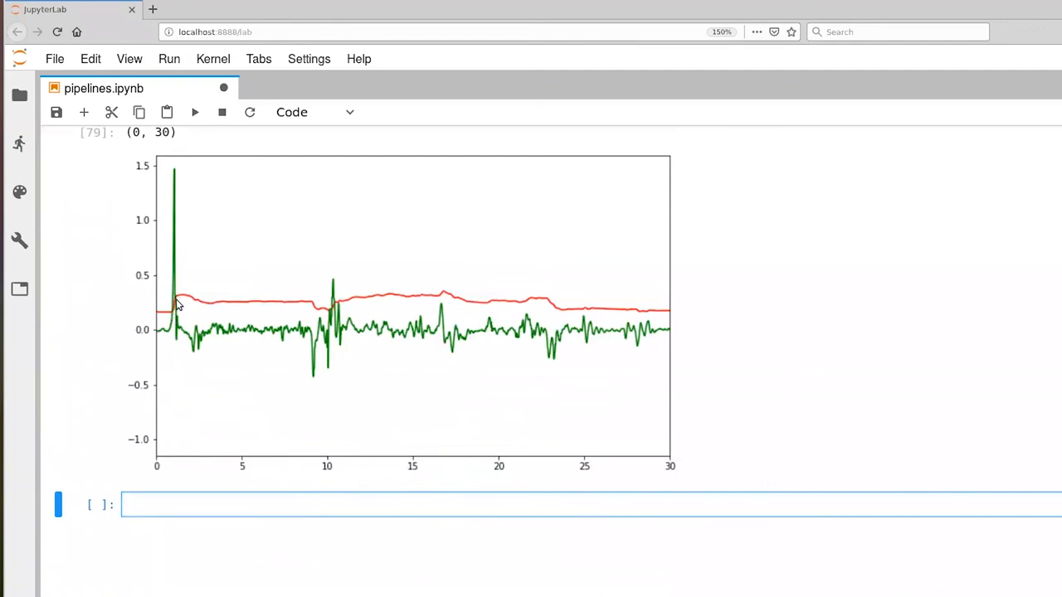
mouse_move(179, 175)
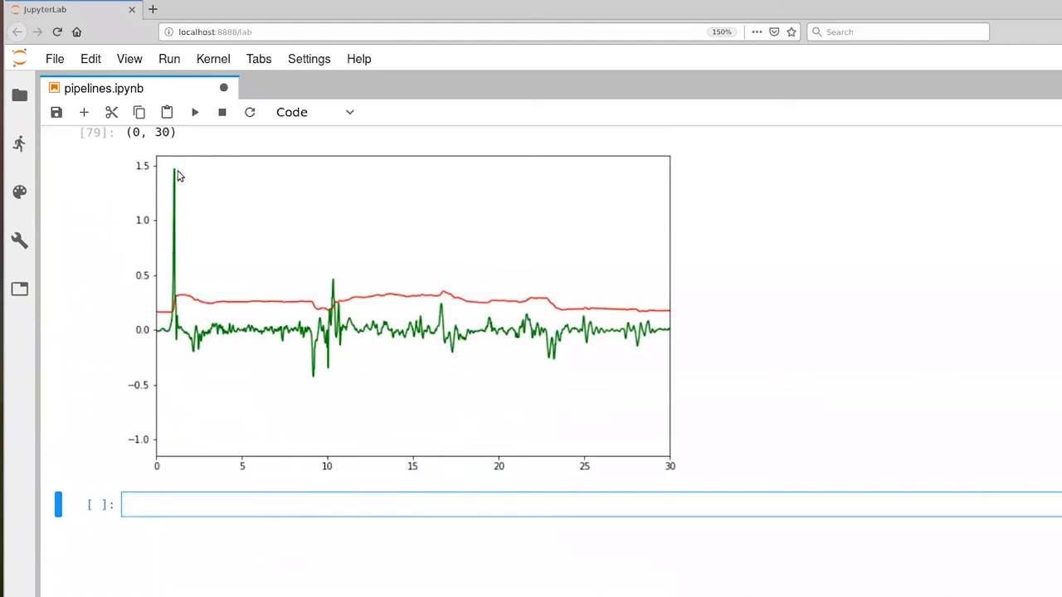
mouse_move(157, 299)
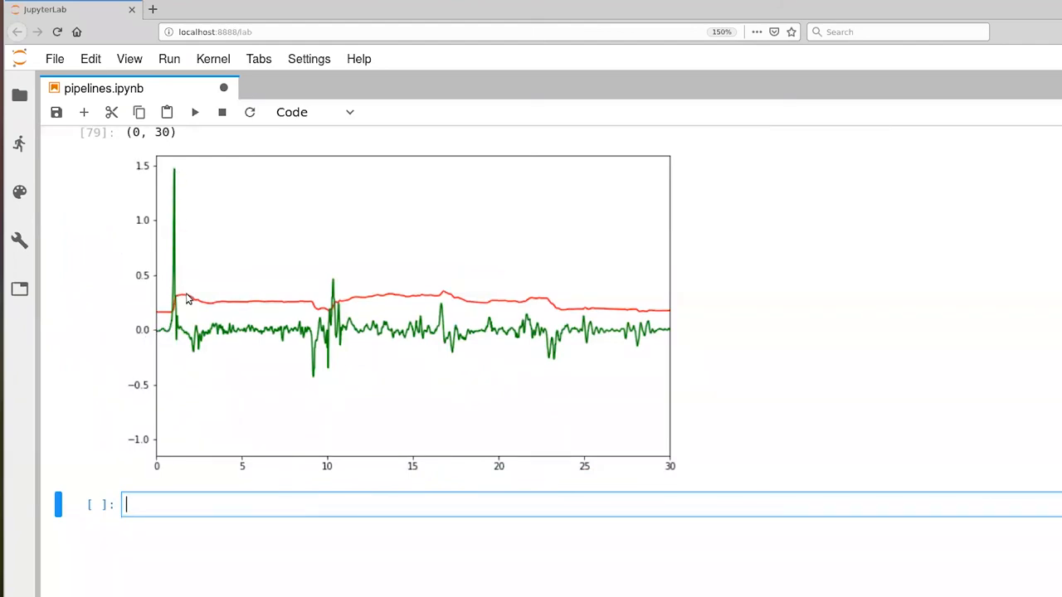
mouse_move(206, 306)
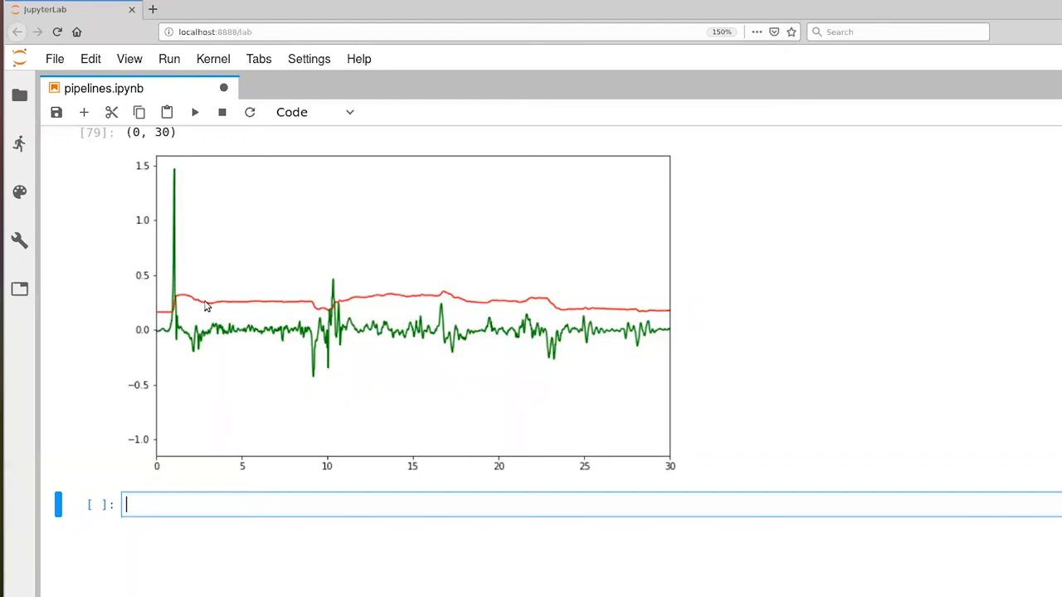
mouse_move(187, 338)
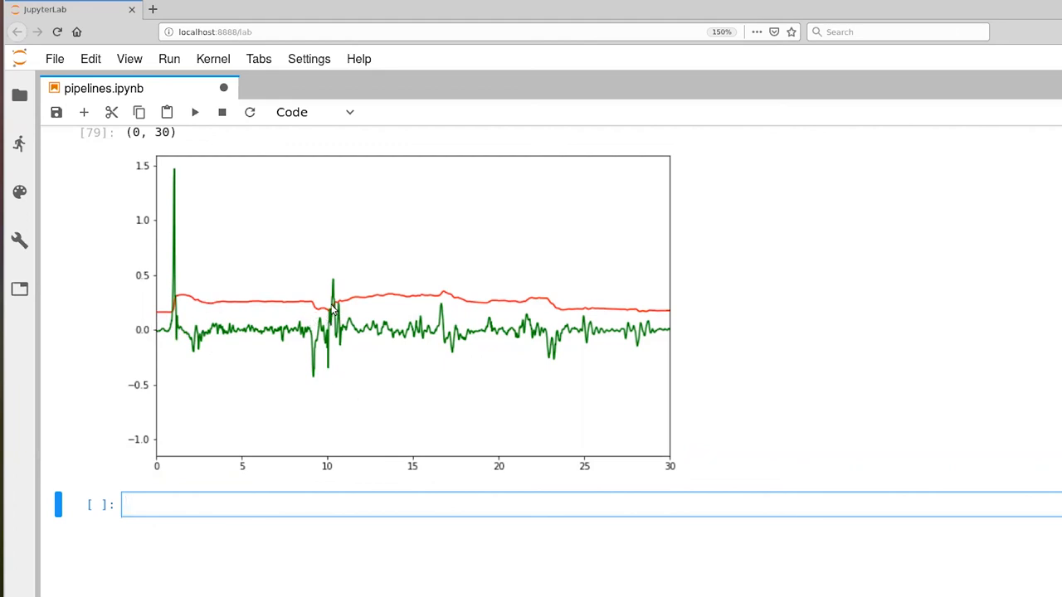
mouse_move(332, 284)
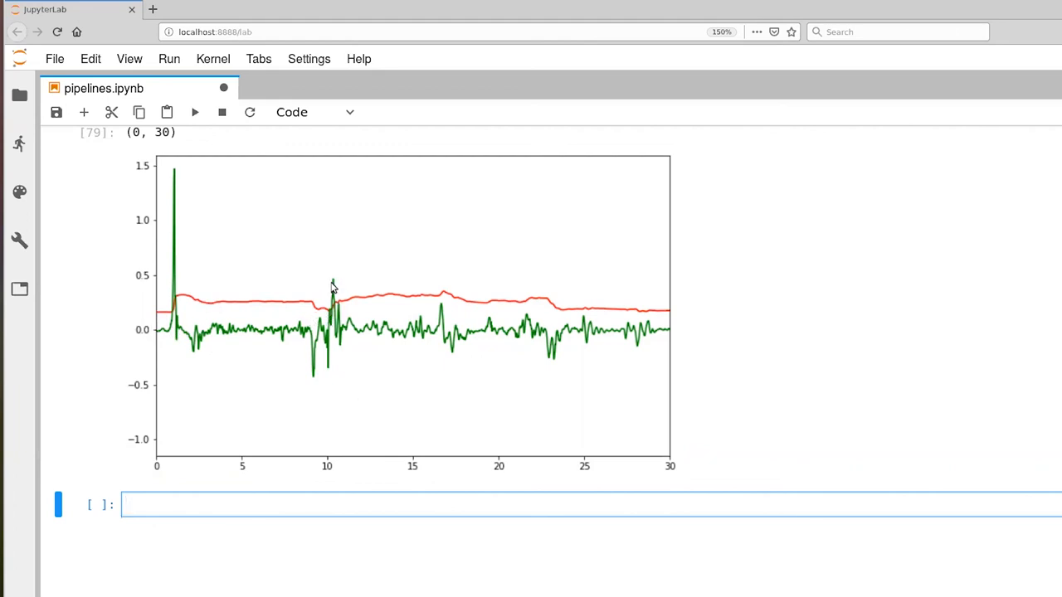
mouse_move(444, 315)
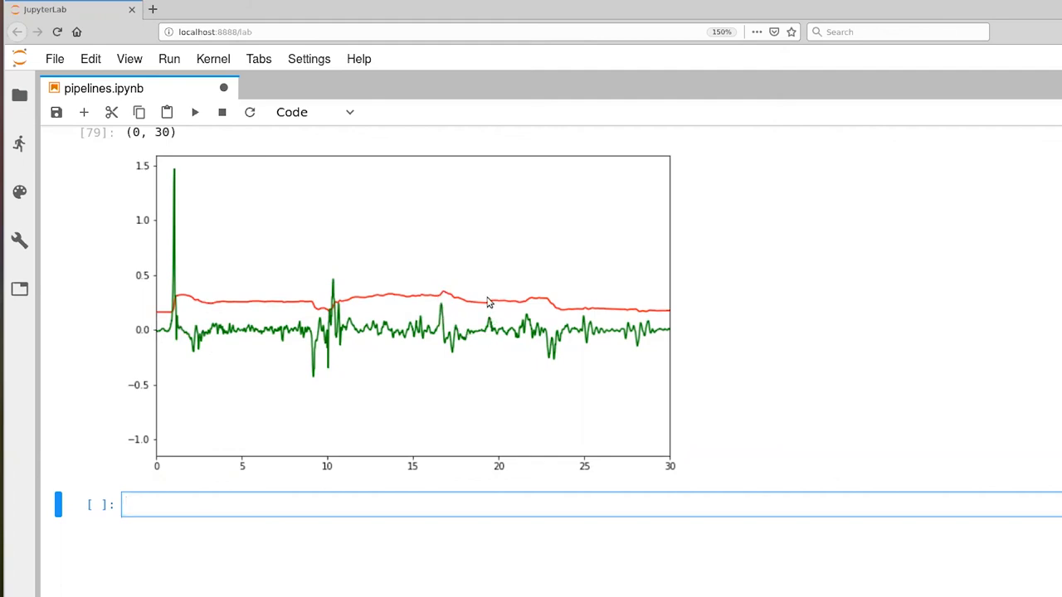
mouse_move(549, 309)
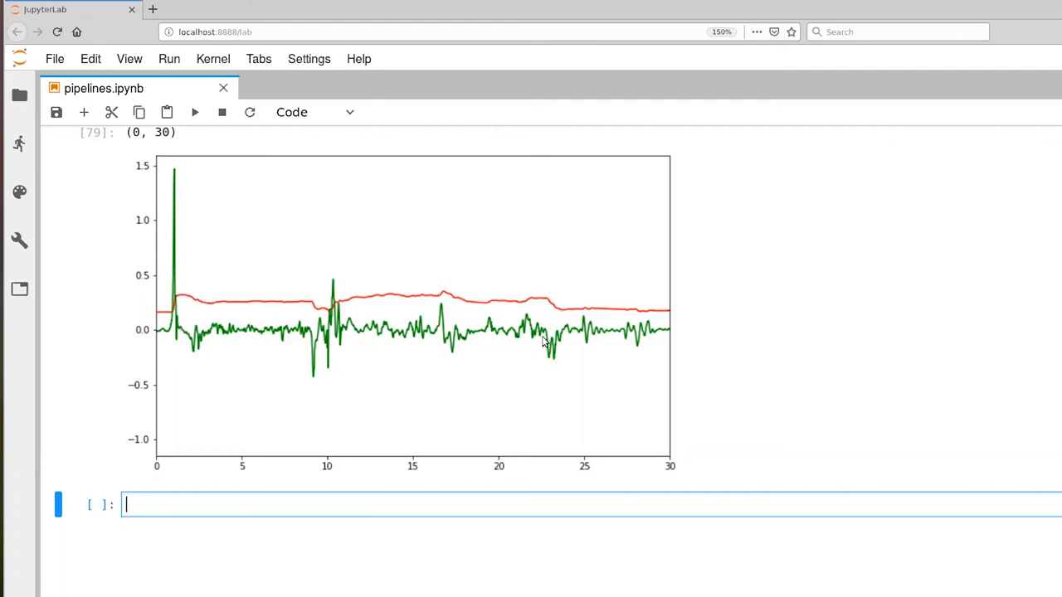
mouse_move(567, 357)
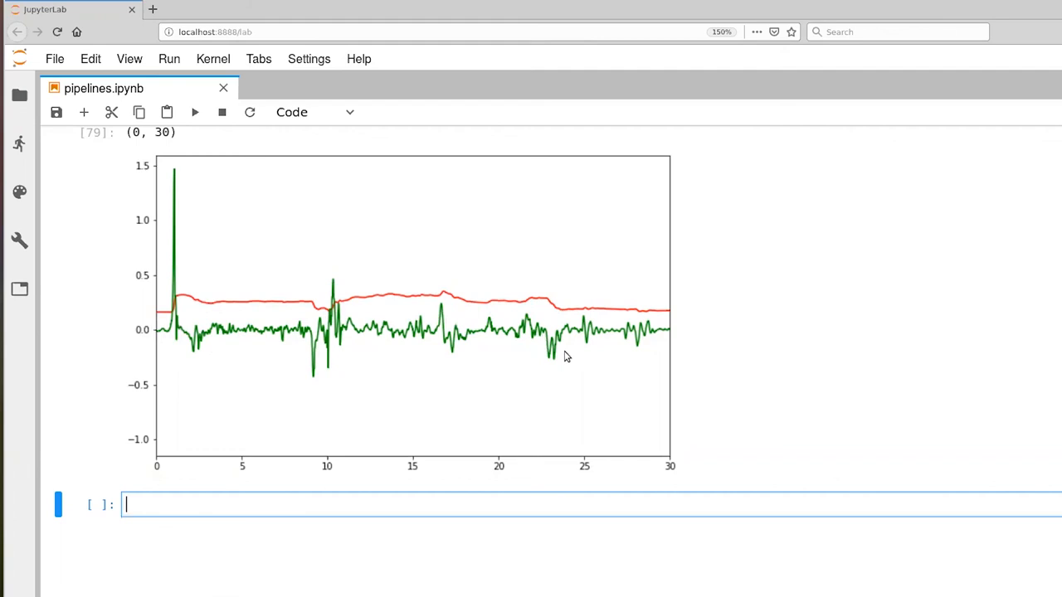